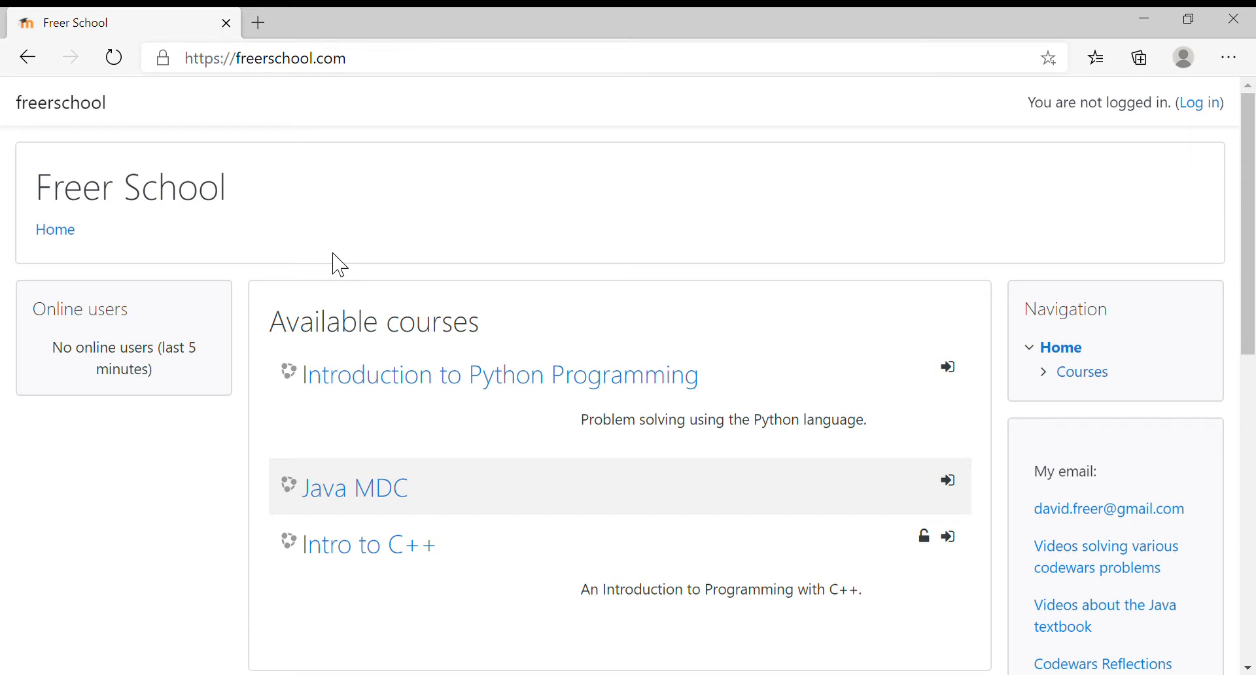
mouse_move(732, 176)
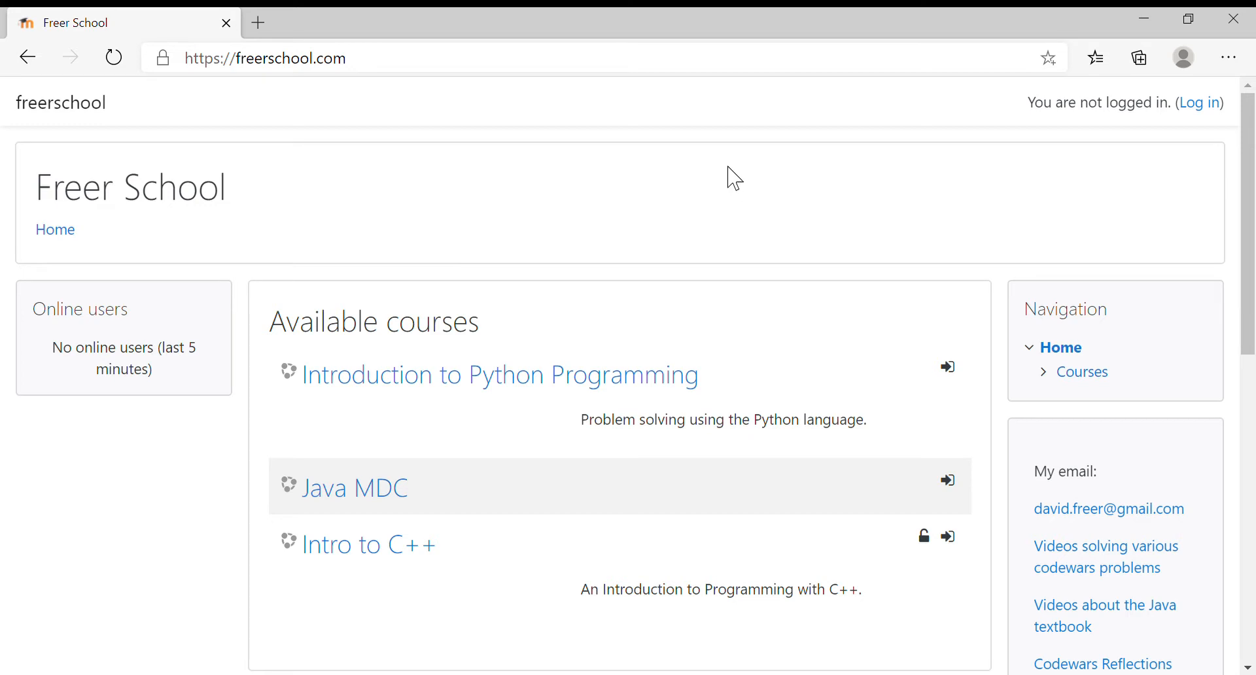
mouse_move(728, 175)
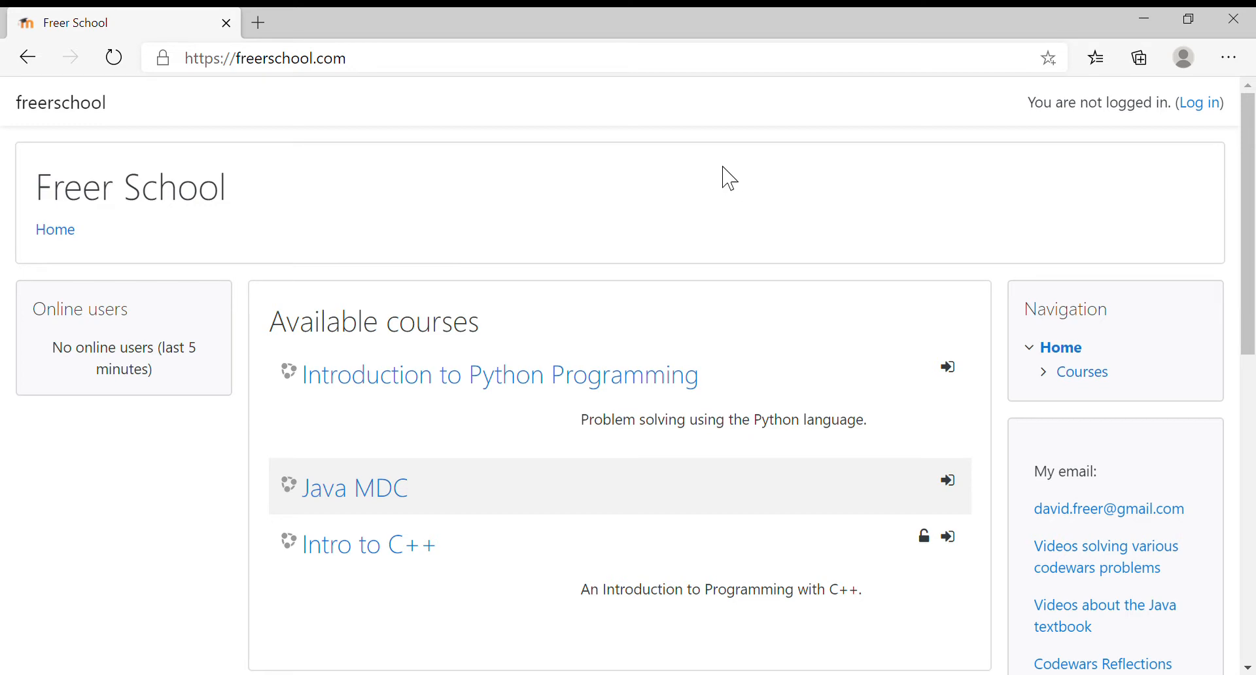
click(264, 56)
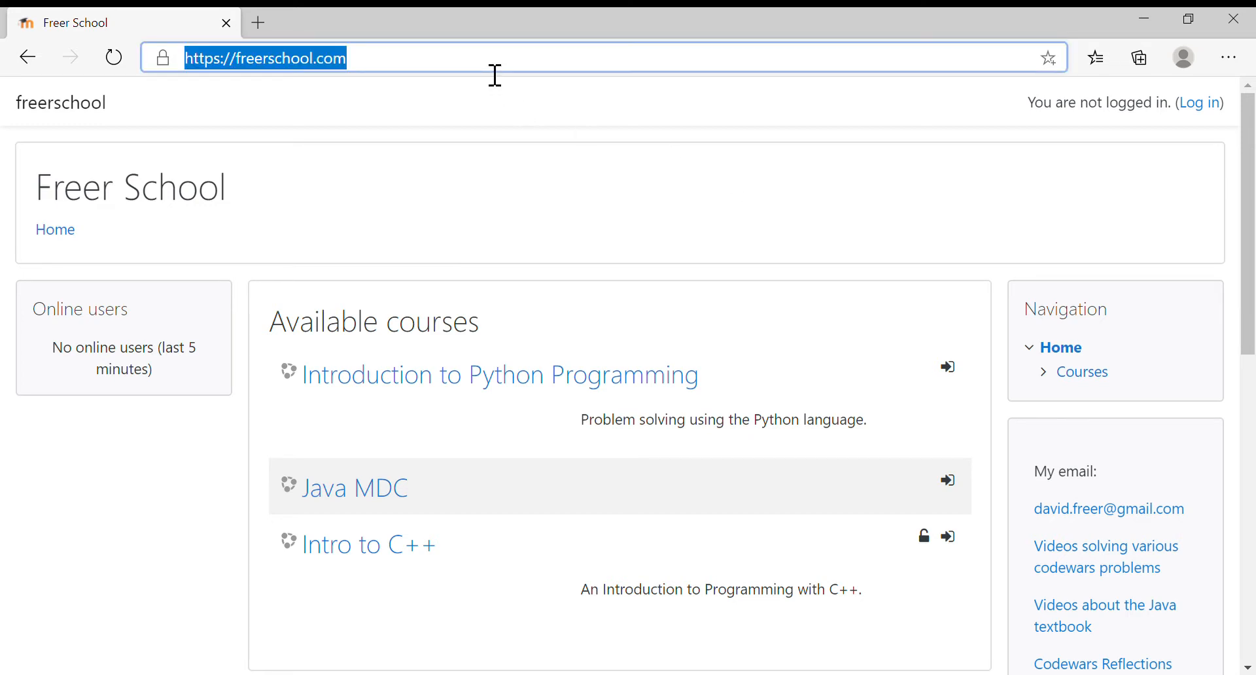
text(class.mimir.io/login)
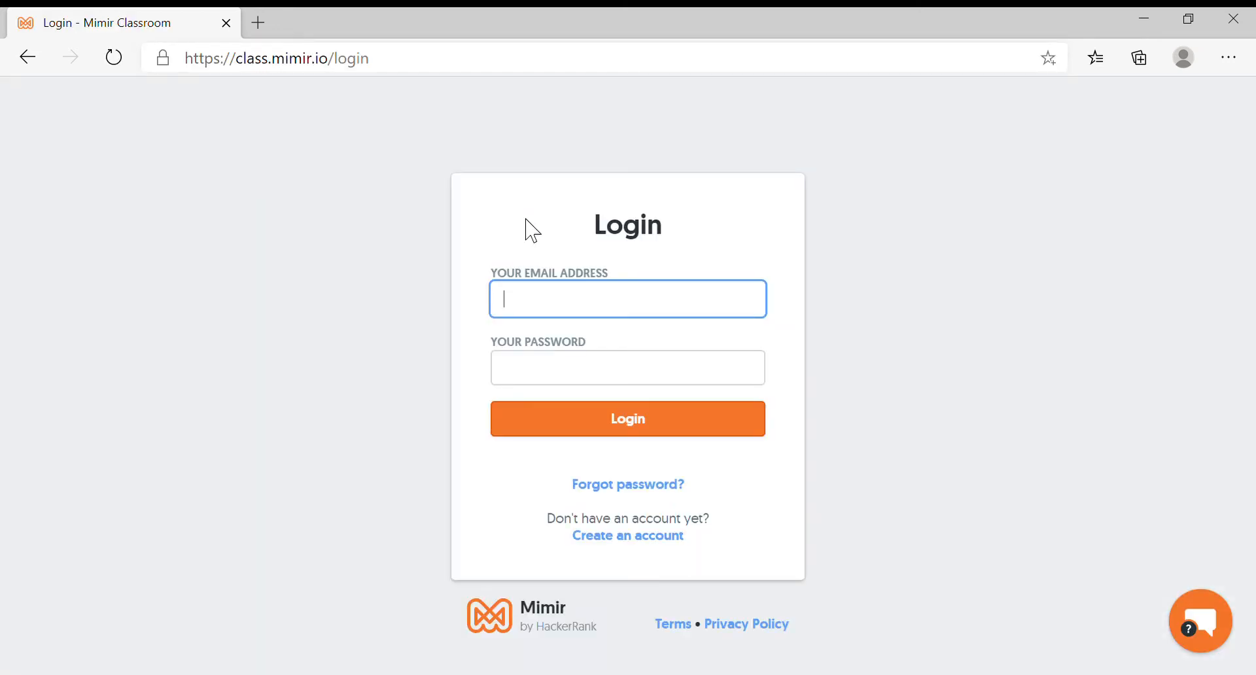
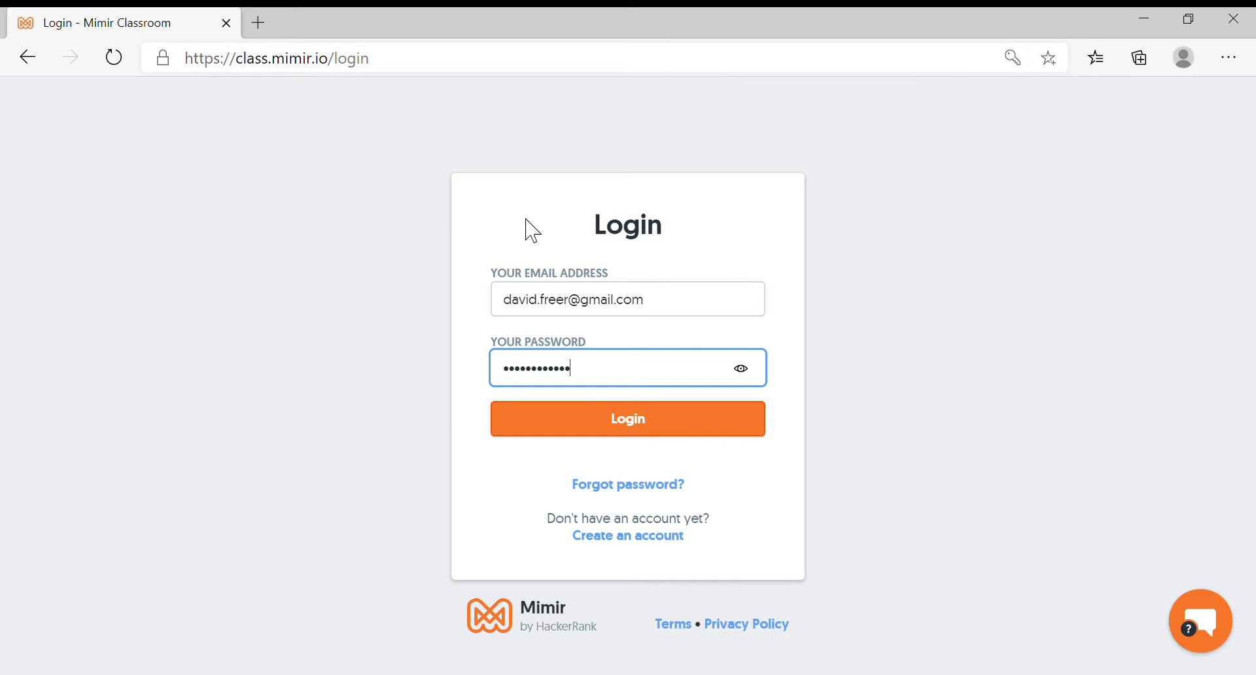
- Log in and open the Basic Math coursework in the Summer 2020 C++ course
click(627, 418)
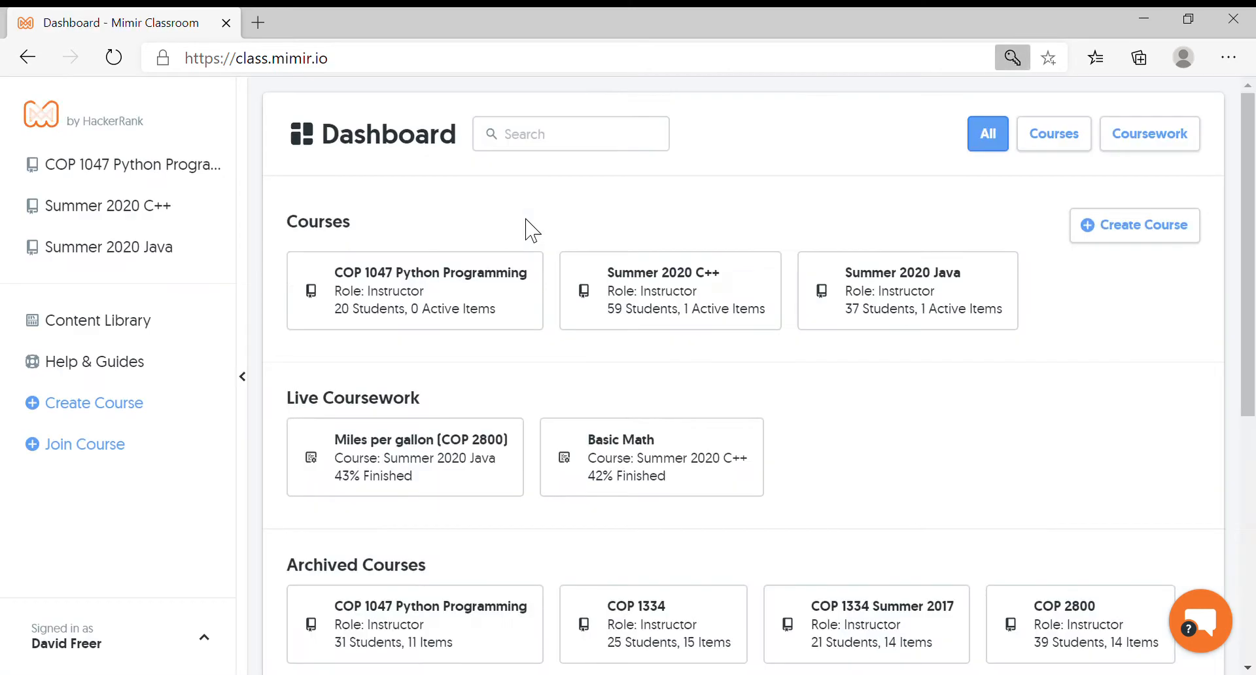
mouse_move(664, 379)
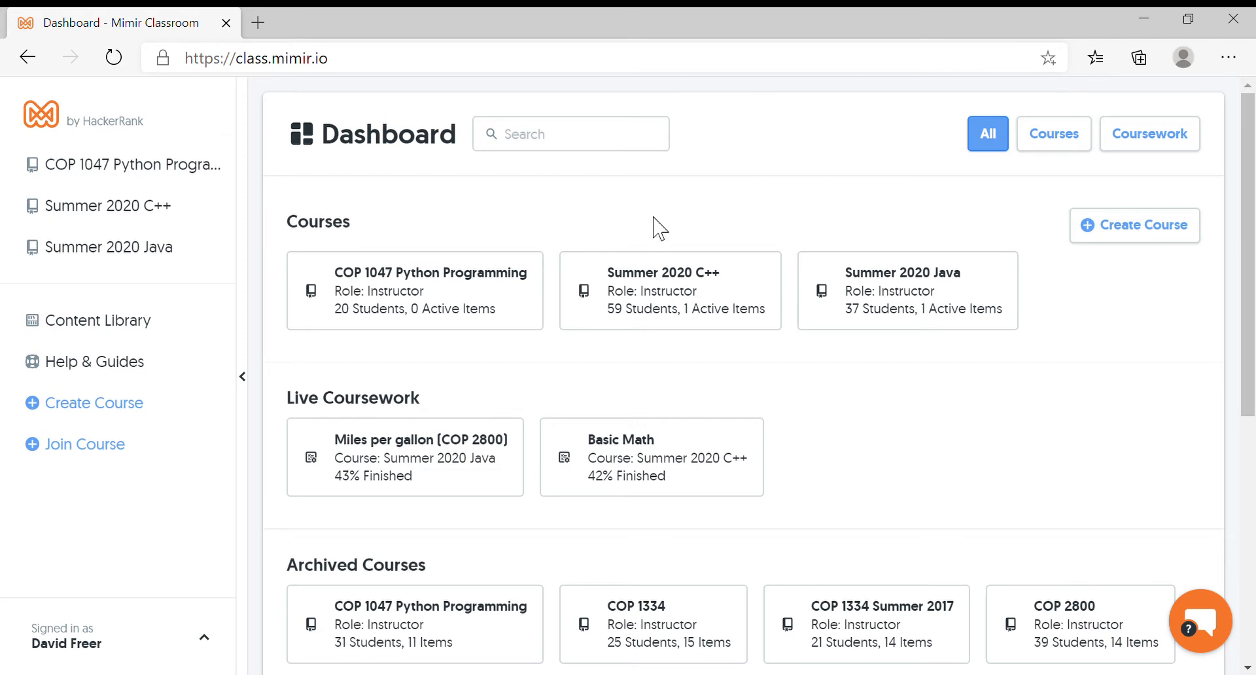
mouse_move(737, 216)
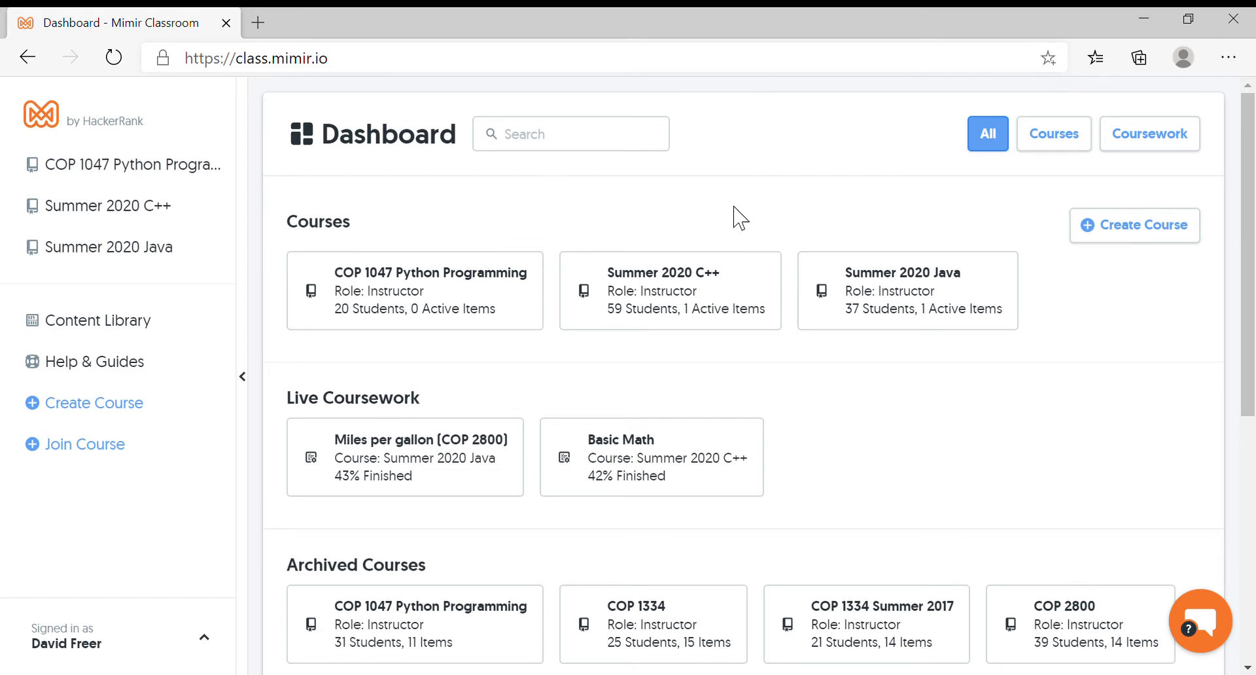
mouse_move(732, 218)
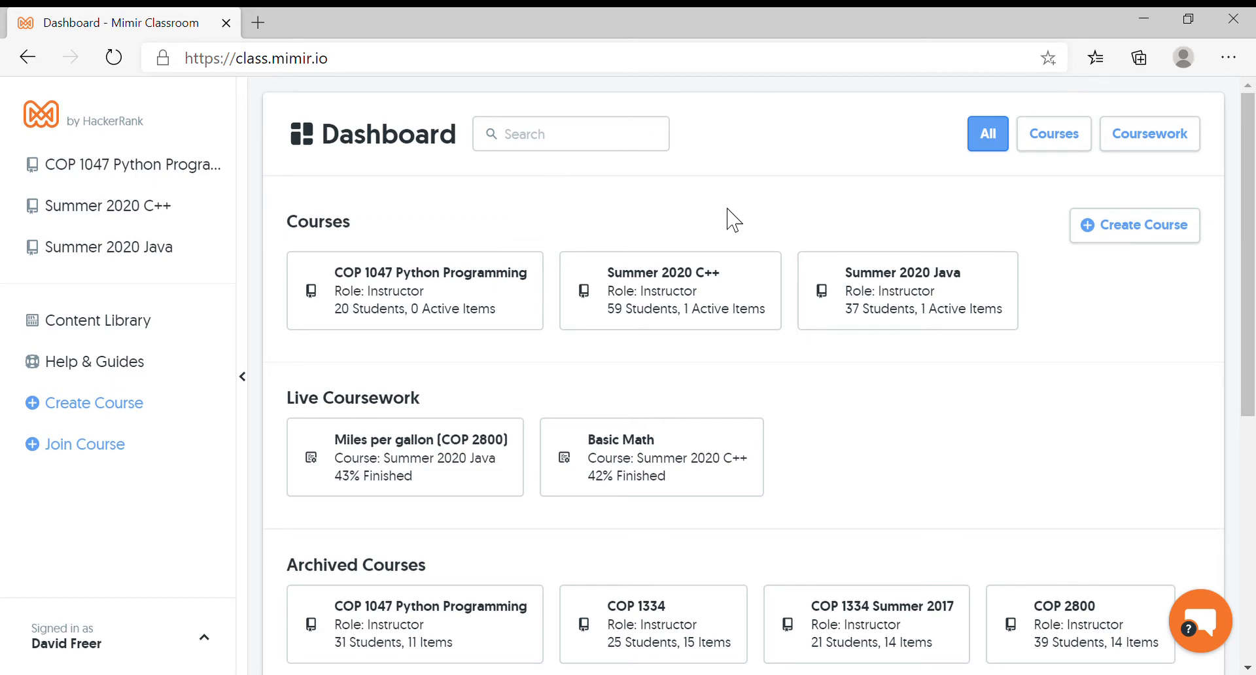
mouse_move(764, 178)
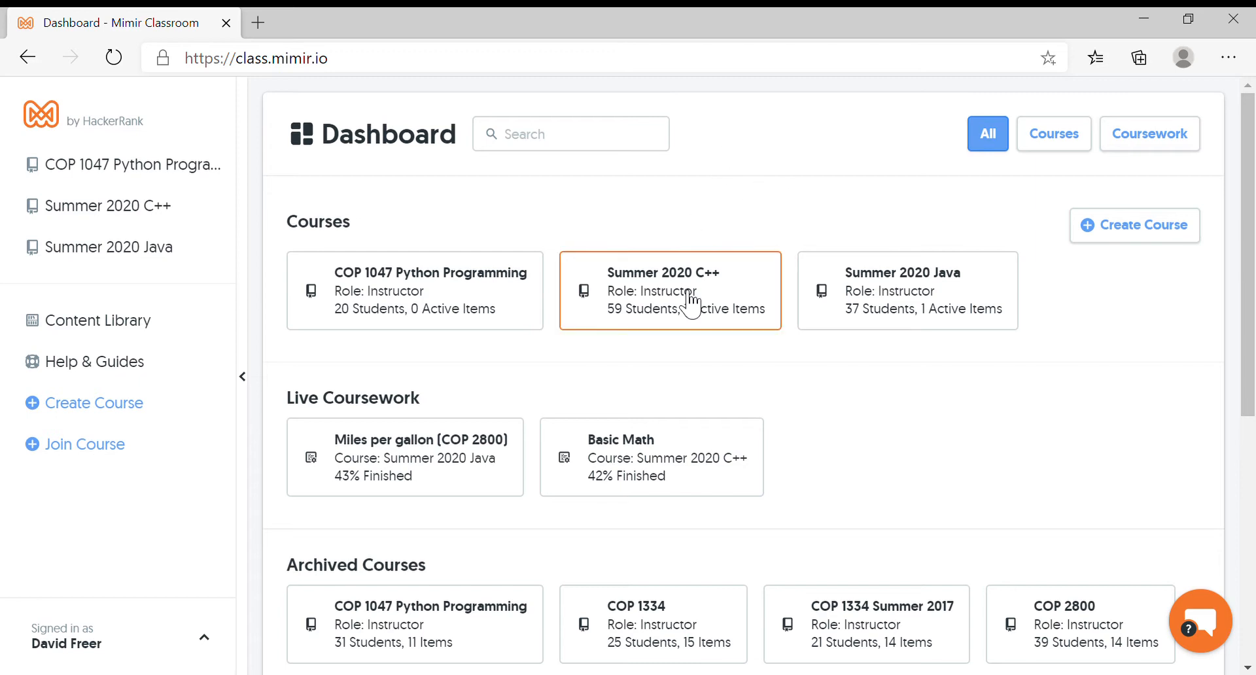
click(670, 290)
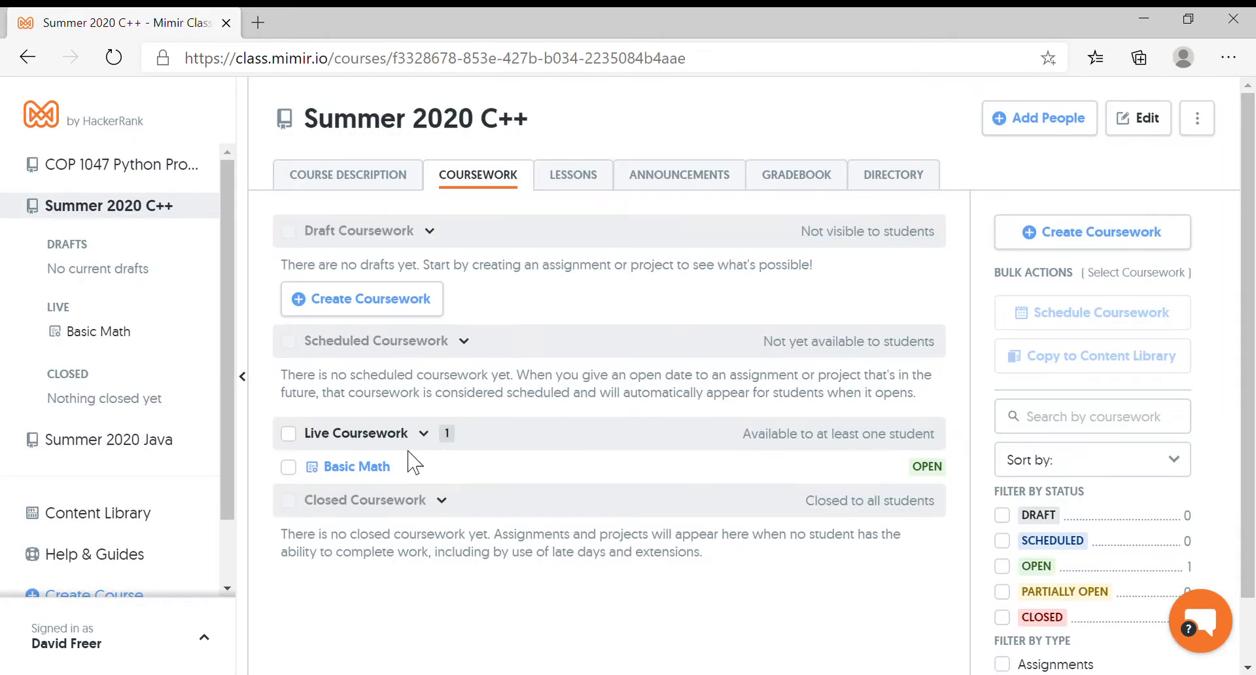
click(357, 466)
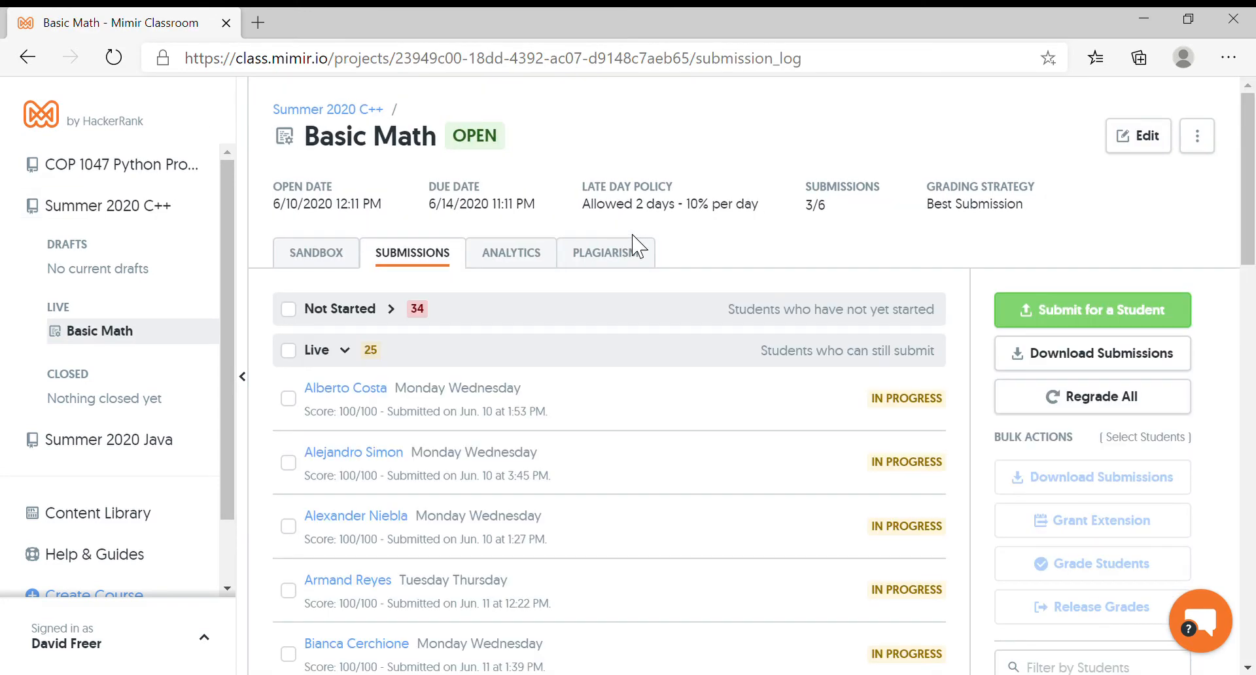
- View the Basic Math sandbox description and launch the assignment in the online IDE
click(314, 253)
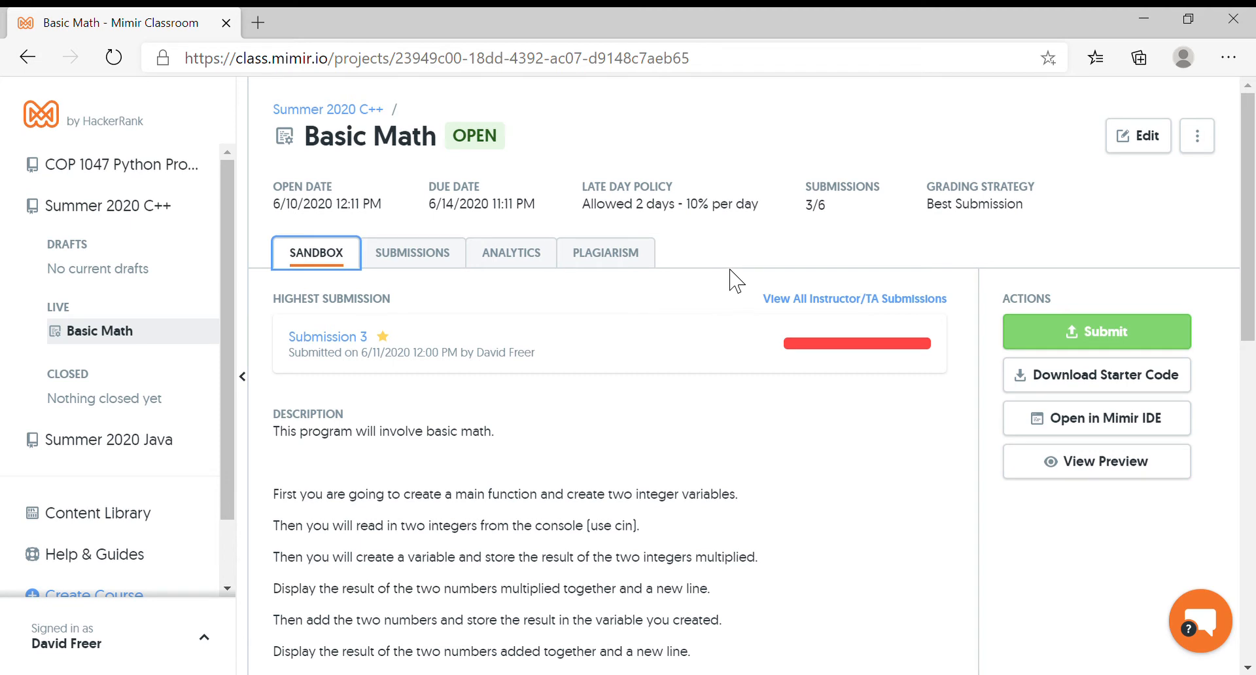
mouse_move(609, 378)
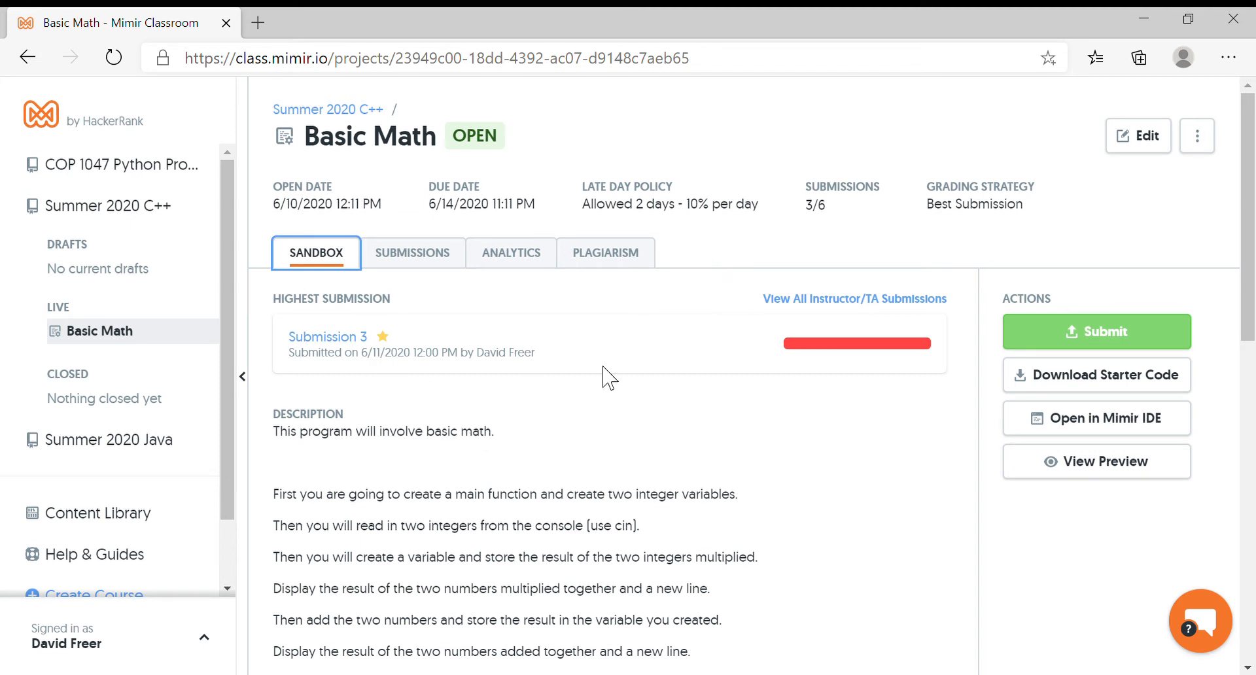
scroll(down, 3)
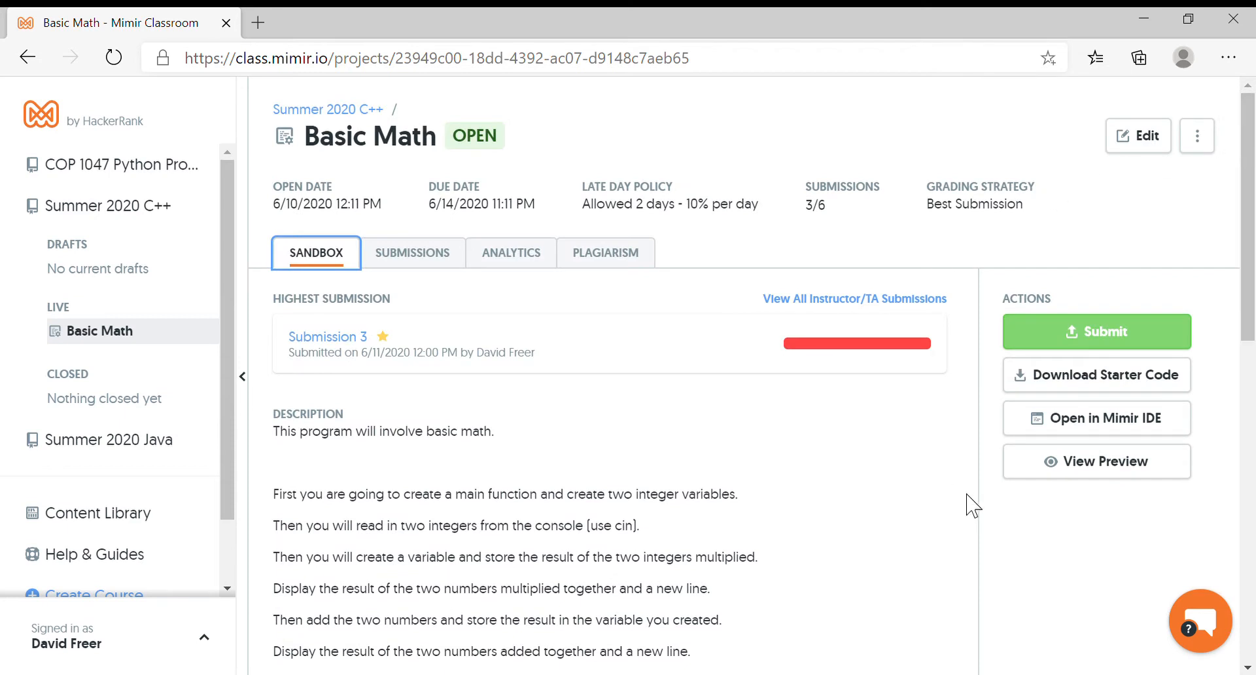
click(1096, 417)
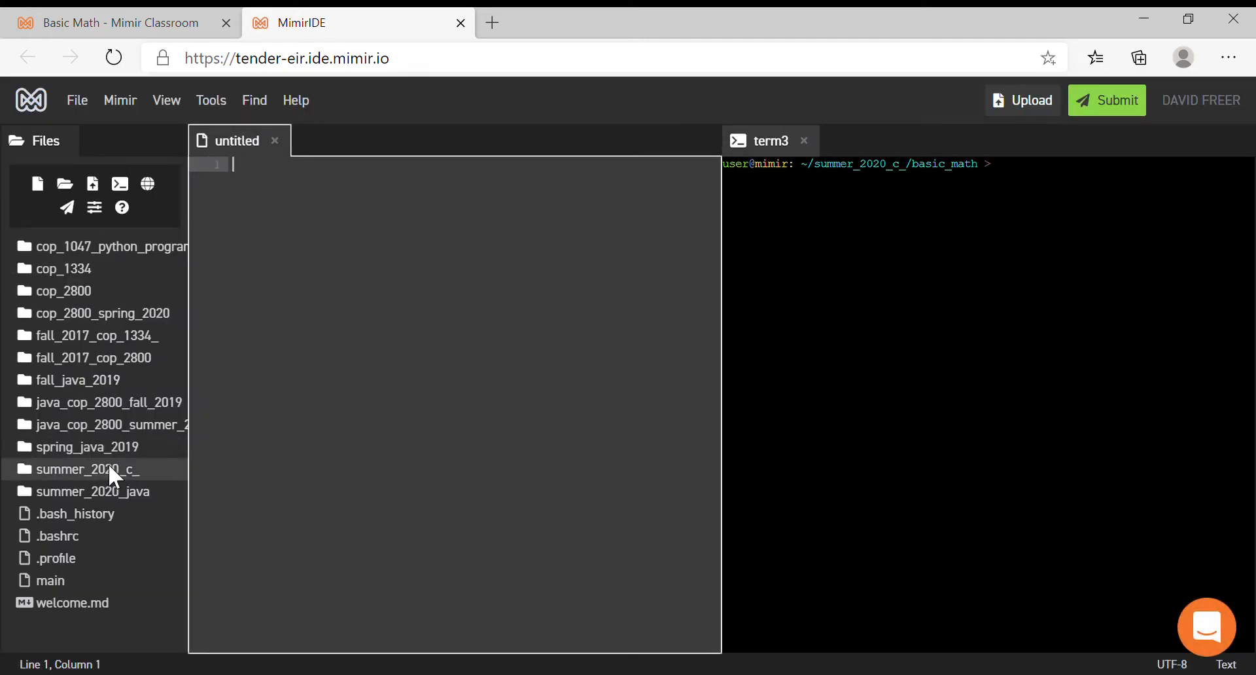
- Expand summer_2020_c_ > basic_math and review the Hello World code in assignment1.cpp
click(85, 469)
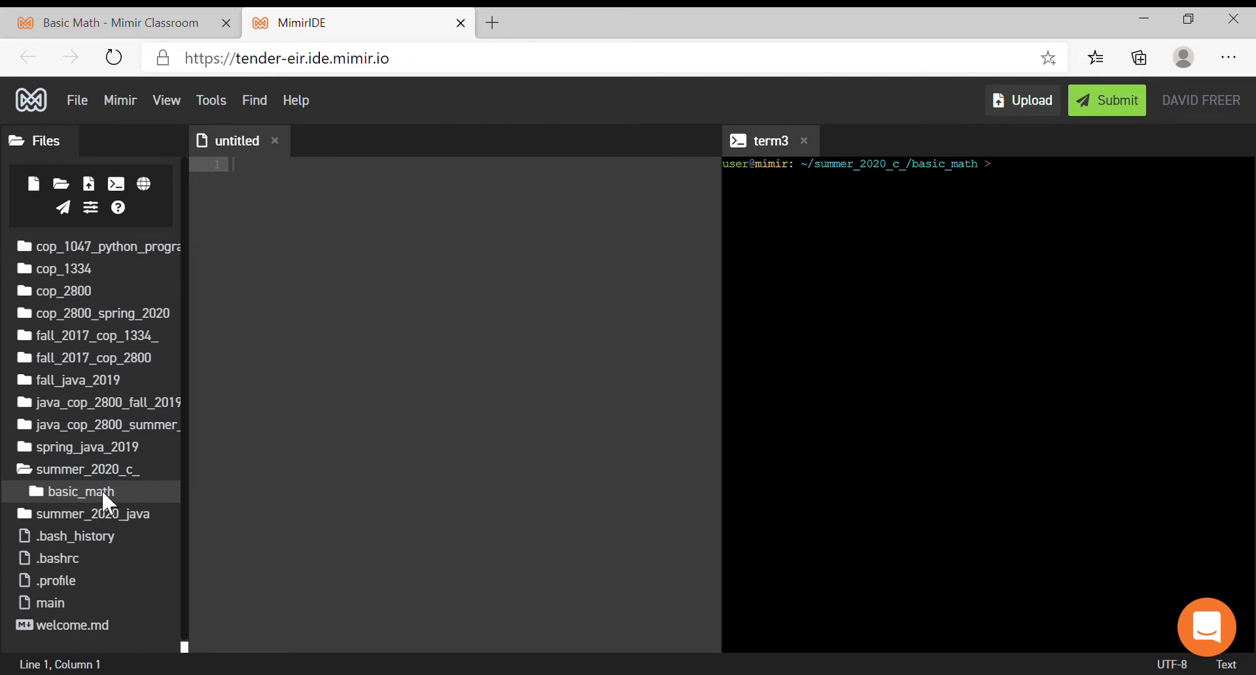
click(79, 491)
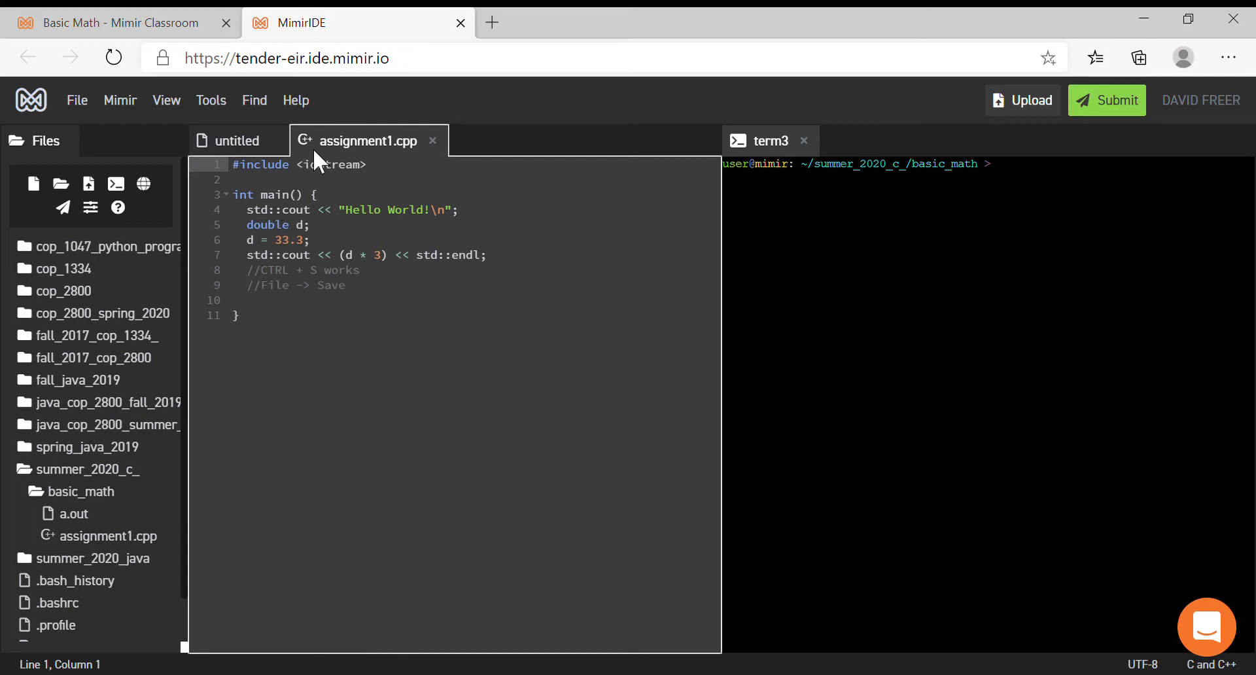
double_click(386, 210)
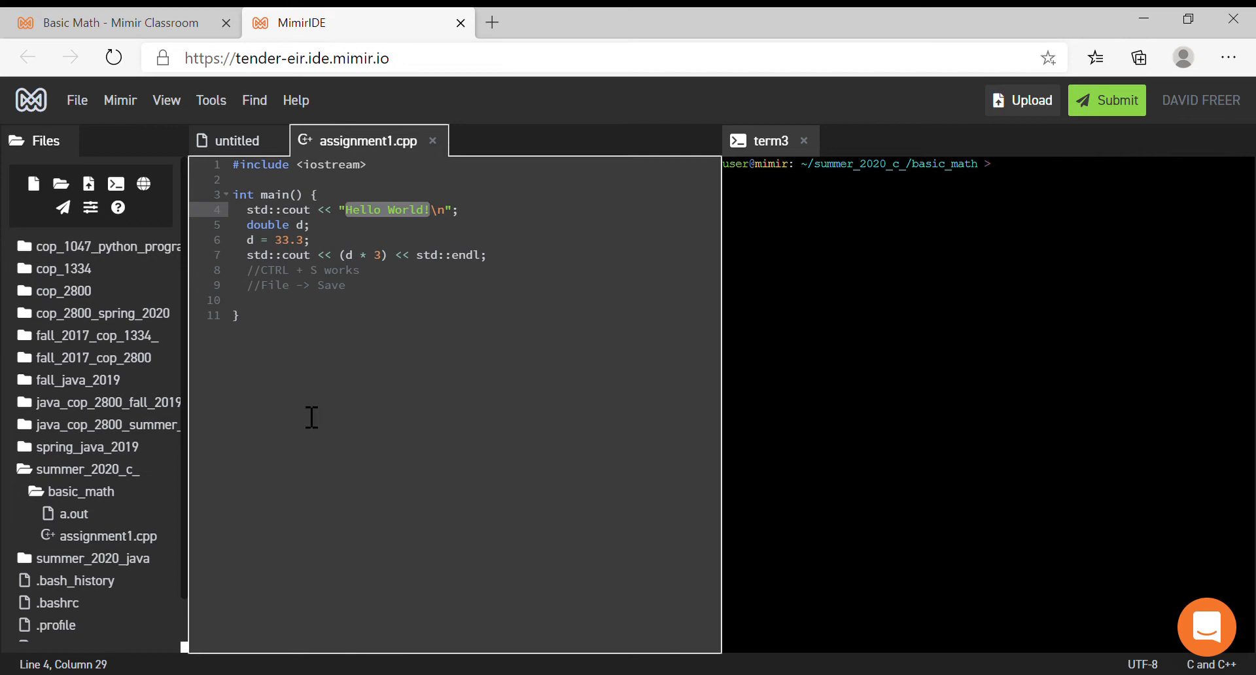
click(299, 225)
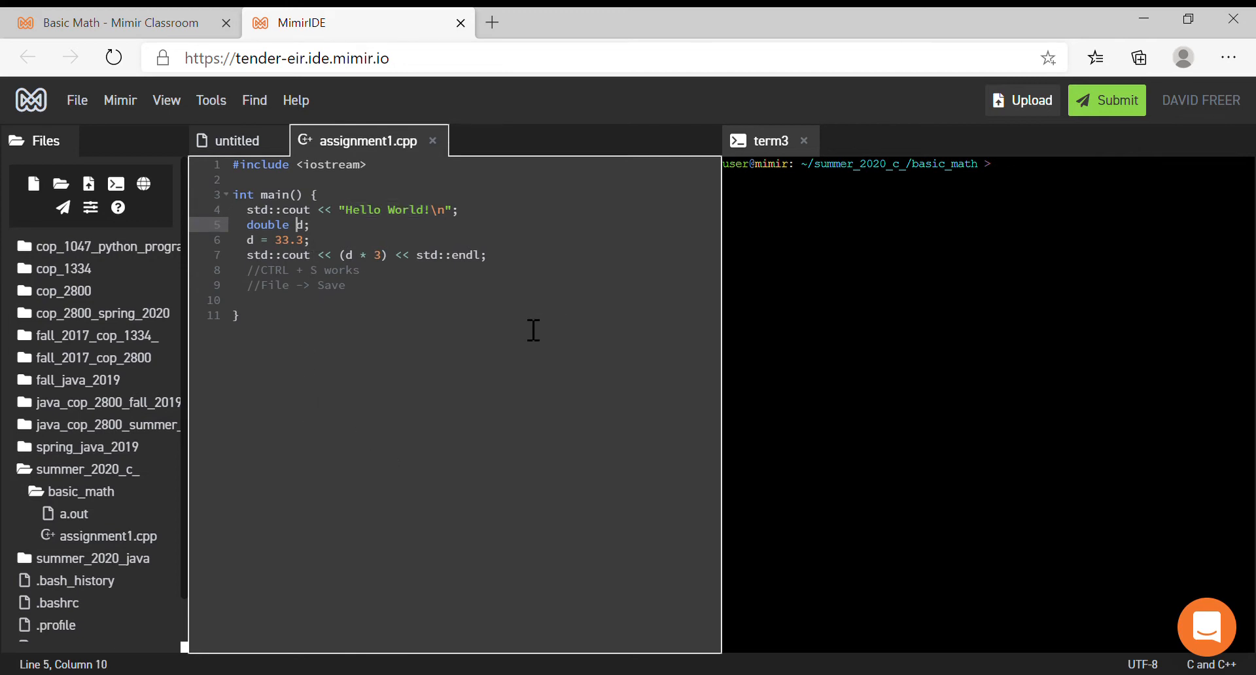
mouse_move(500, 329)
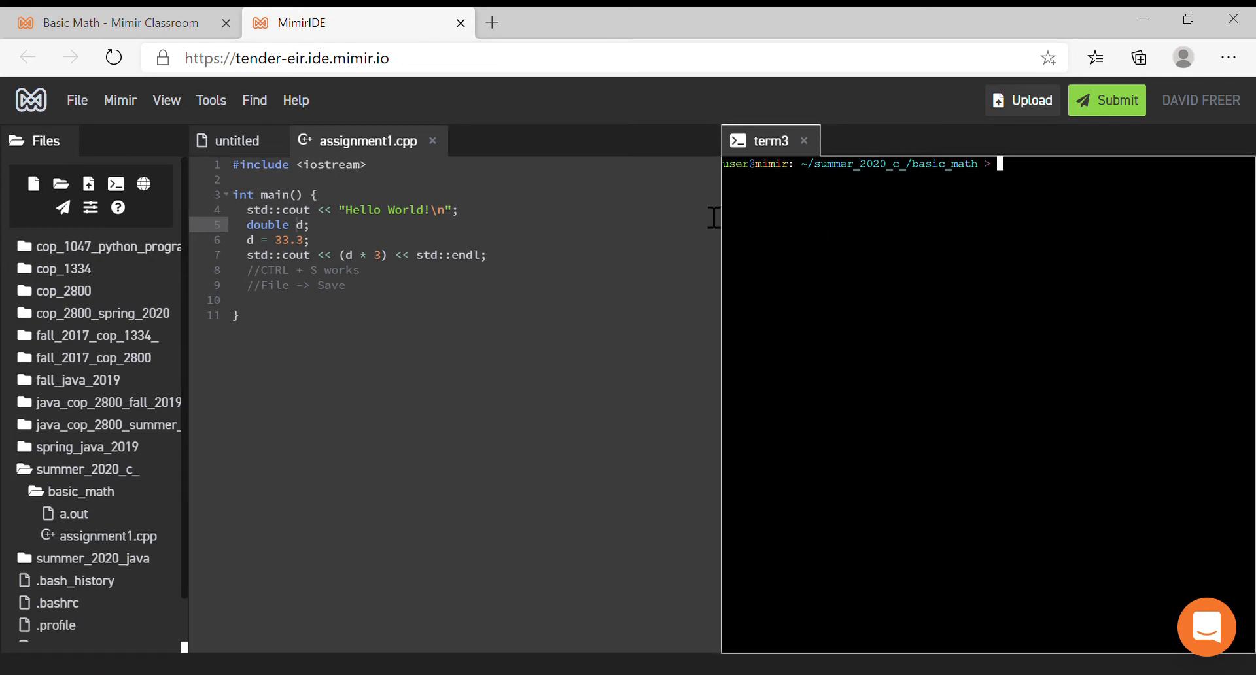
- Back on the Basic Math page, follow the help.mimir.io link about running code in the terminal
click(111, 23)
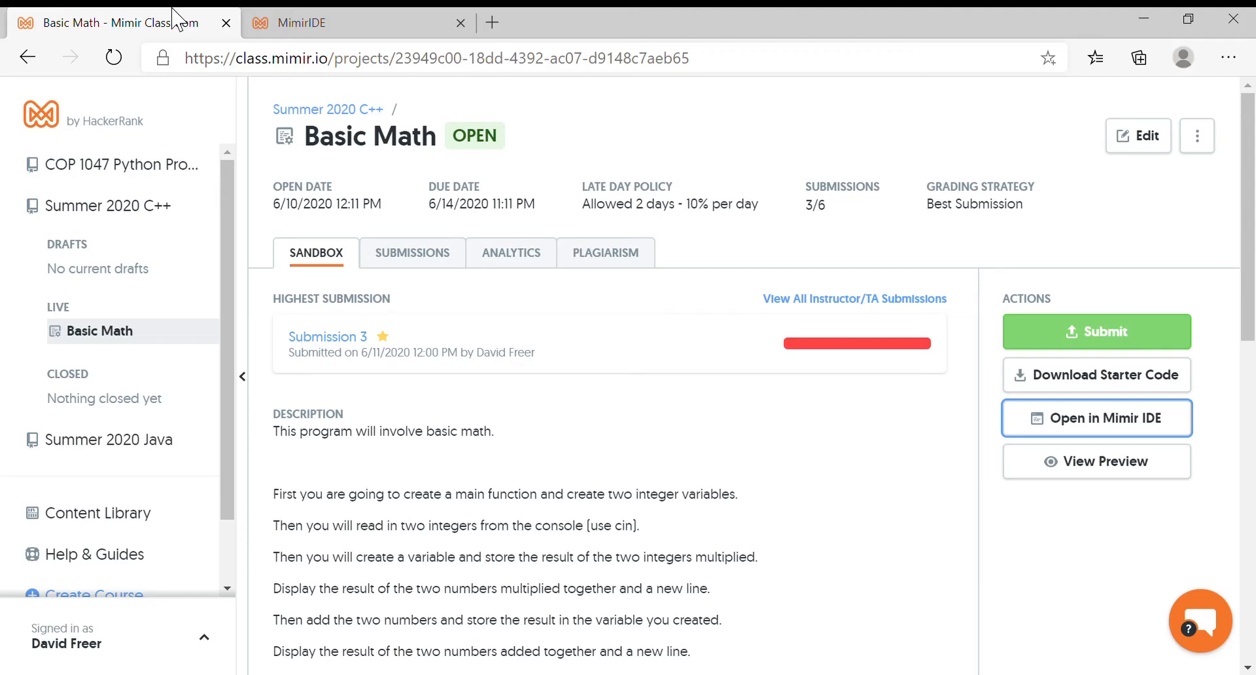
scroll(down, 3)
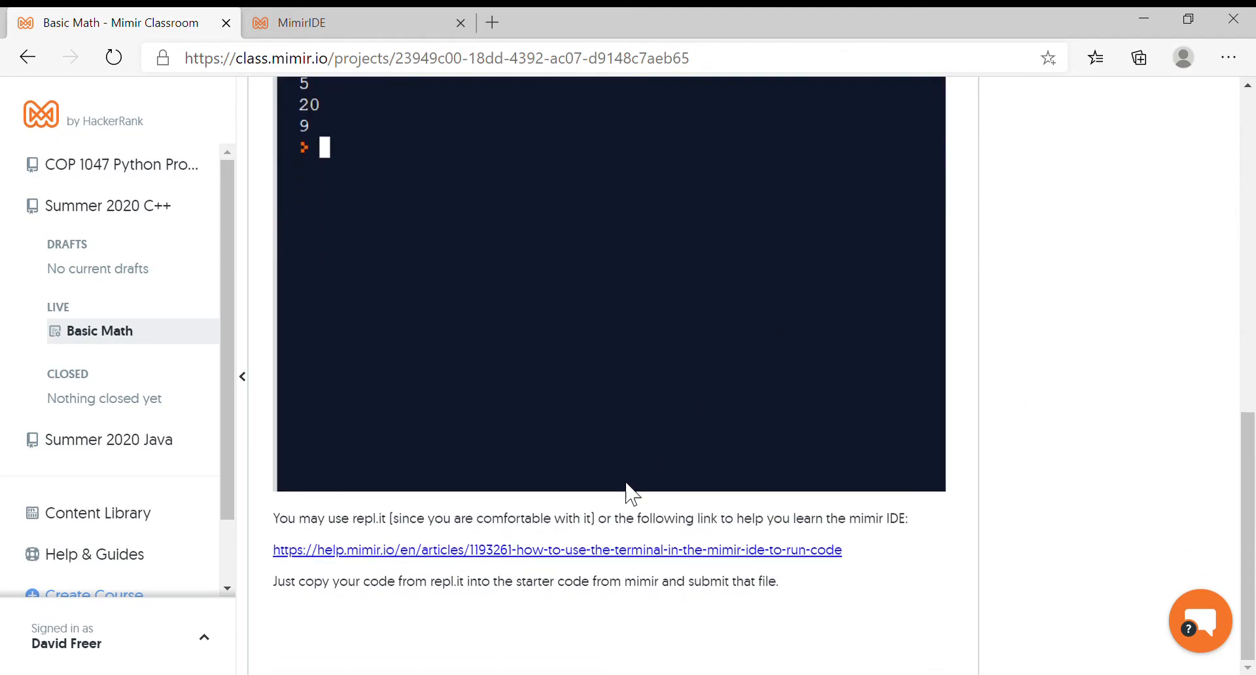
mouse_move(616, 560)
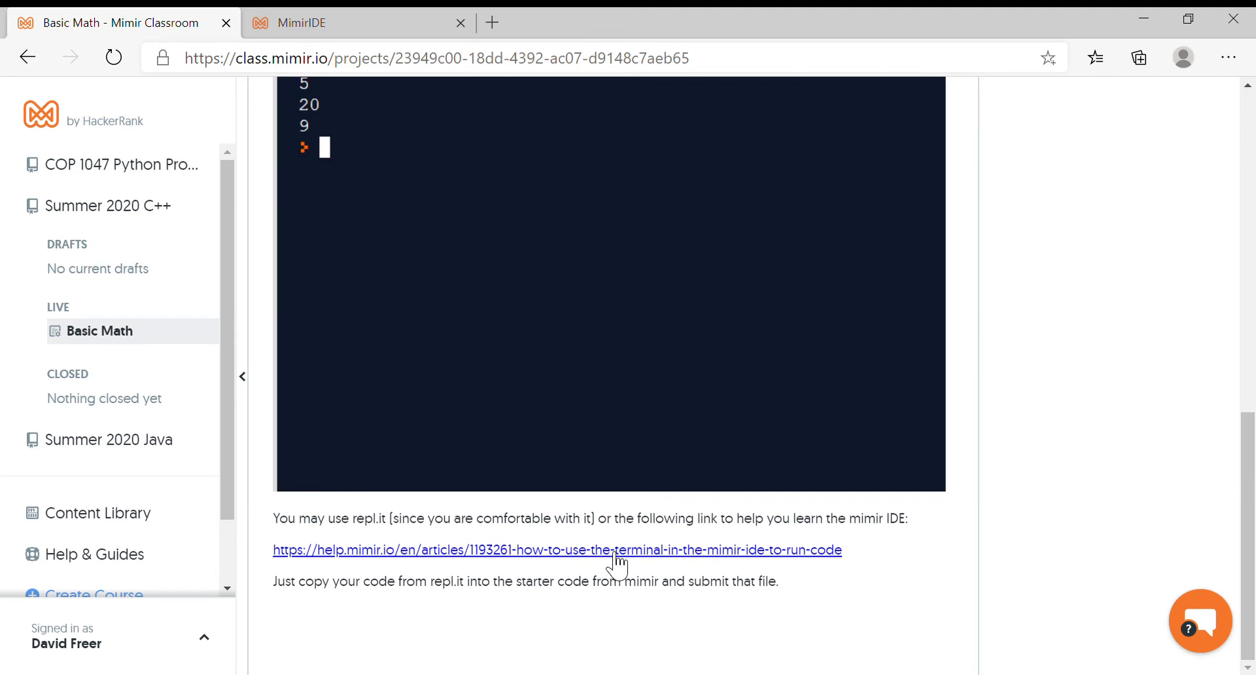
mouse_move(618, 560)
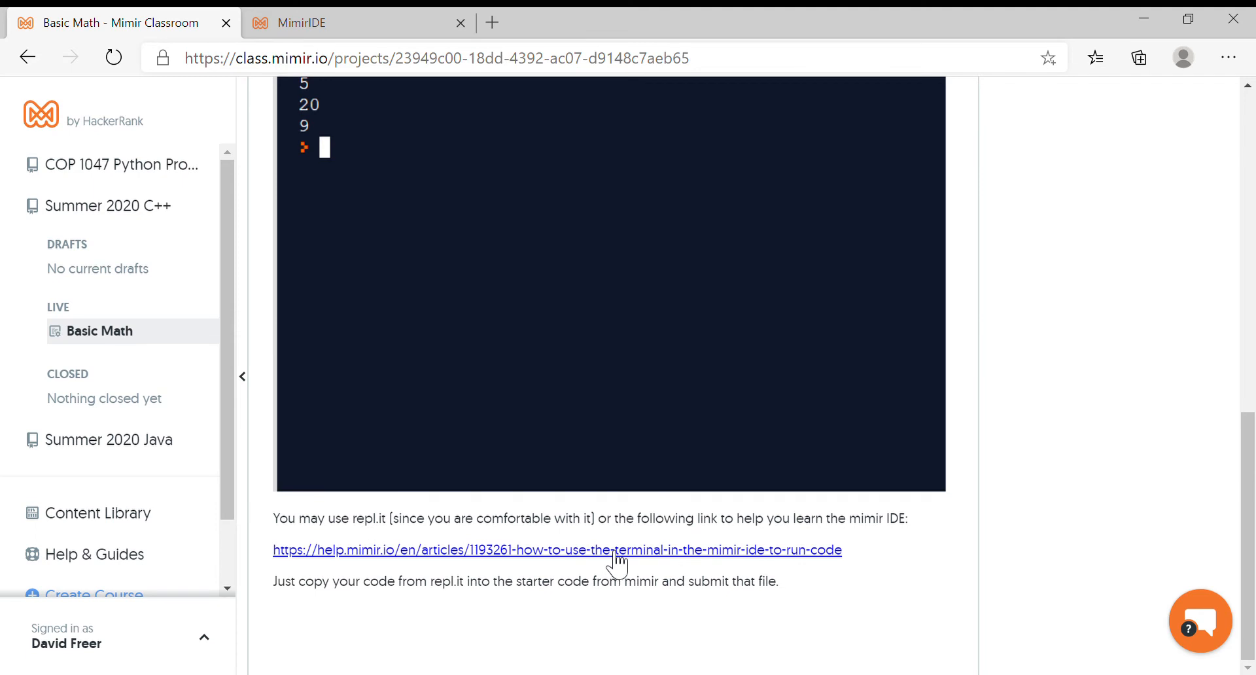
click(556, 550)
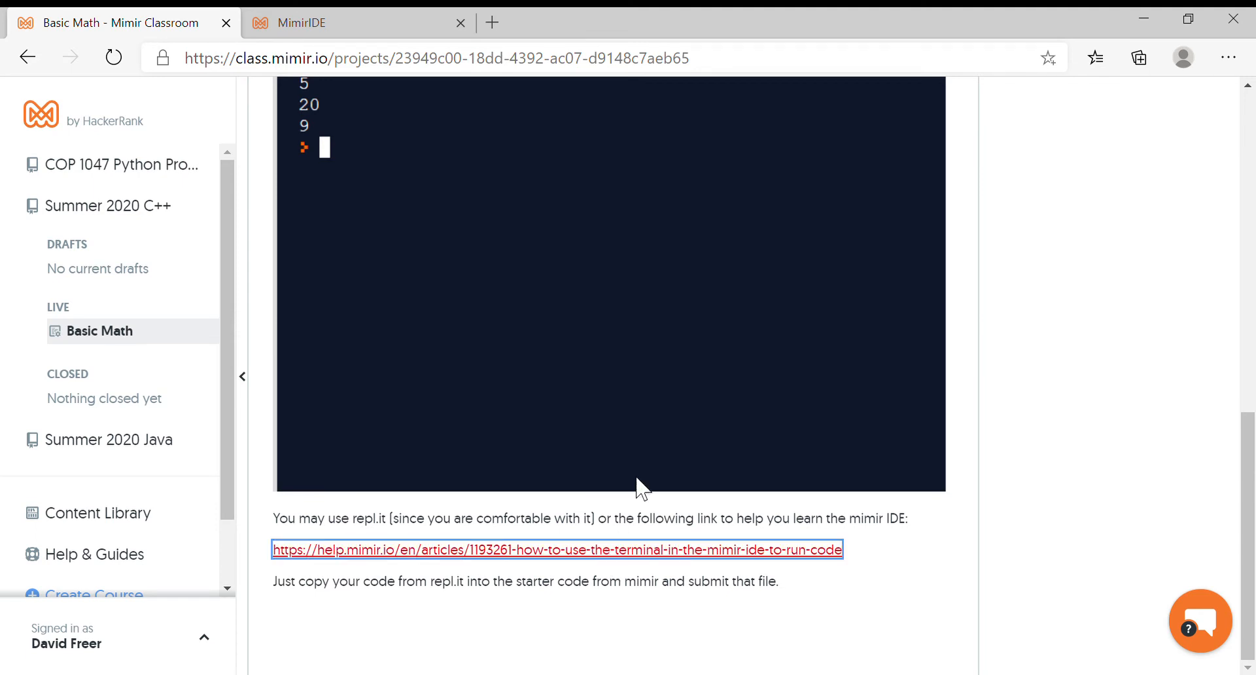
click(557, 550)
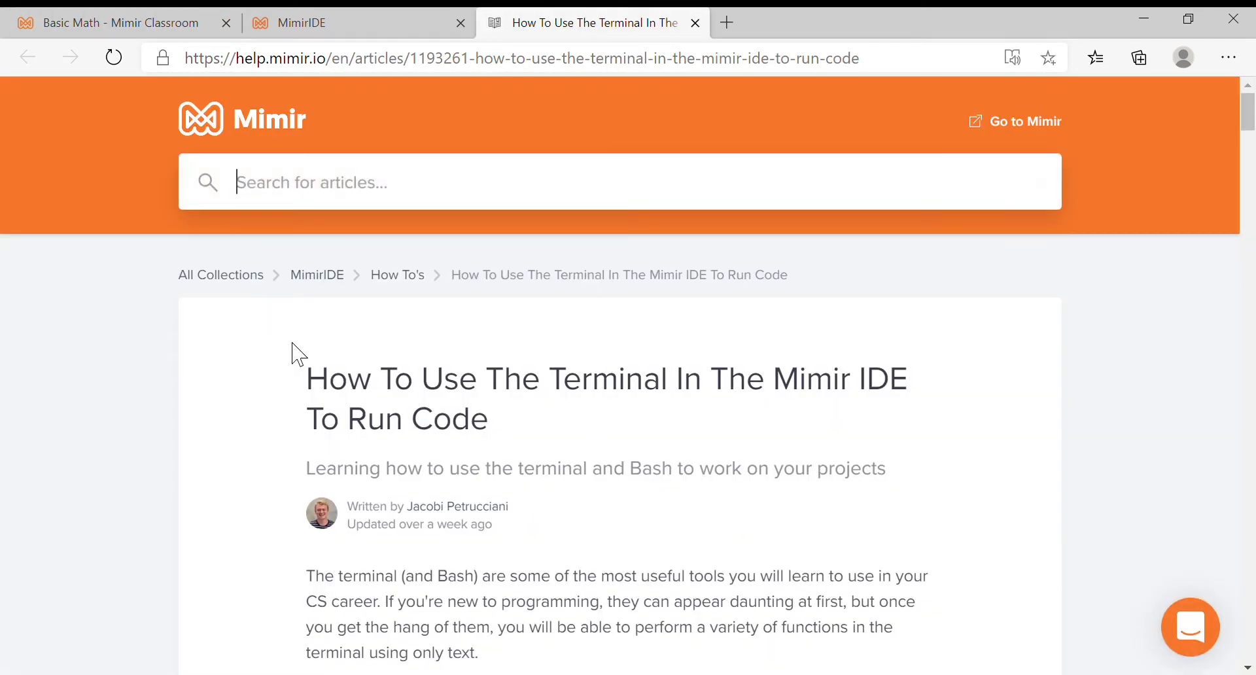
mouse_move(485, 418)
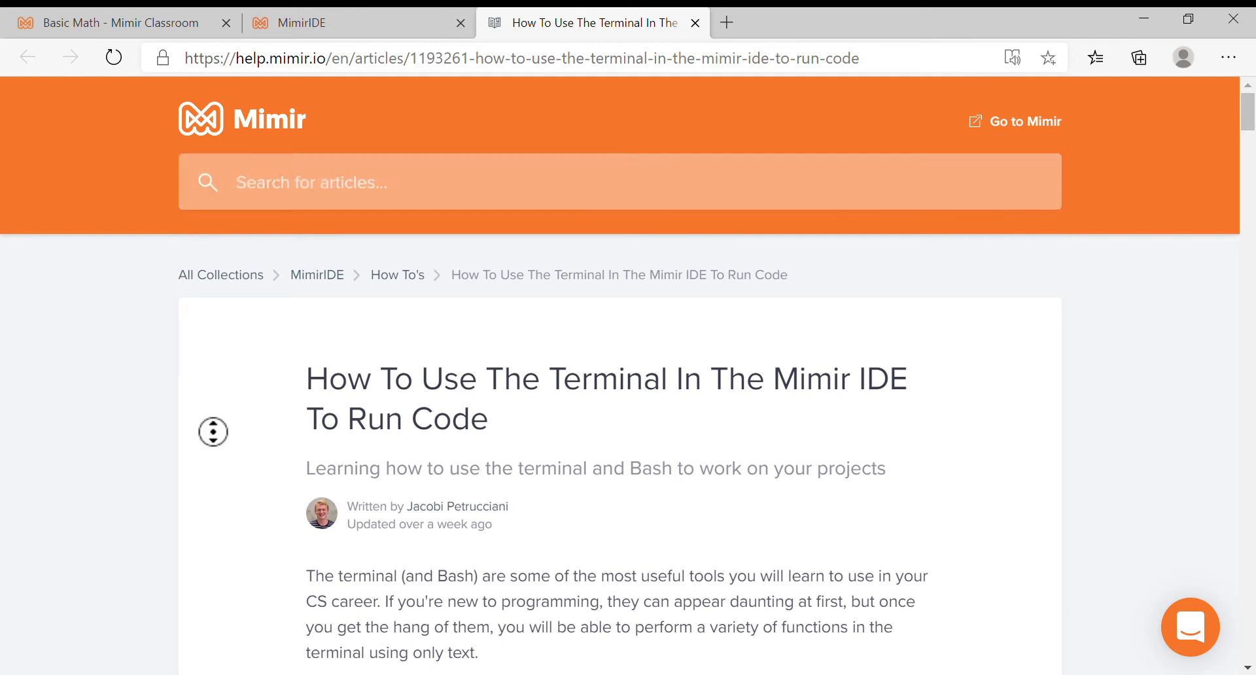
- Scroll the help article to the gcc and g++ compile-and-run commands
scroll(down, 3)
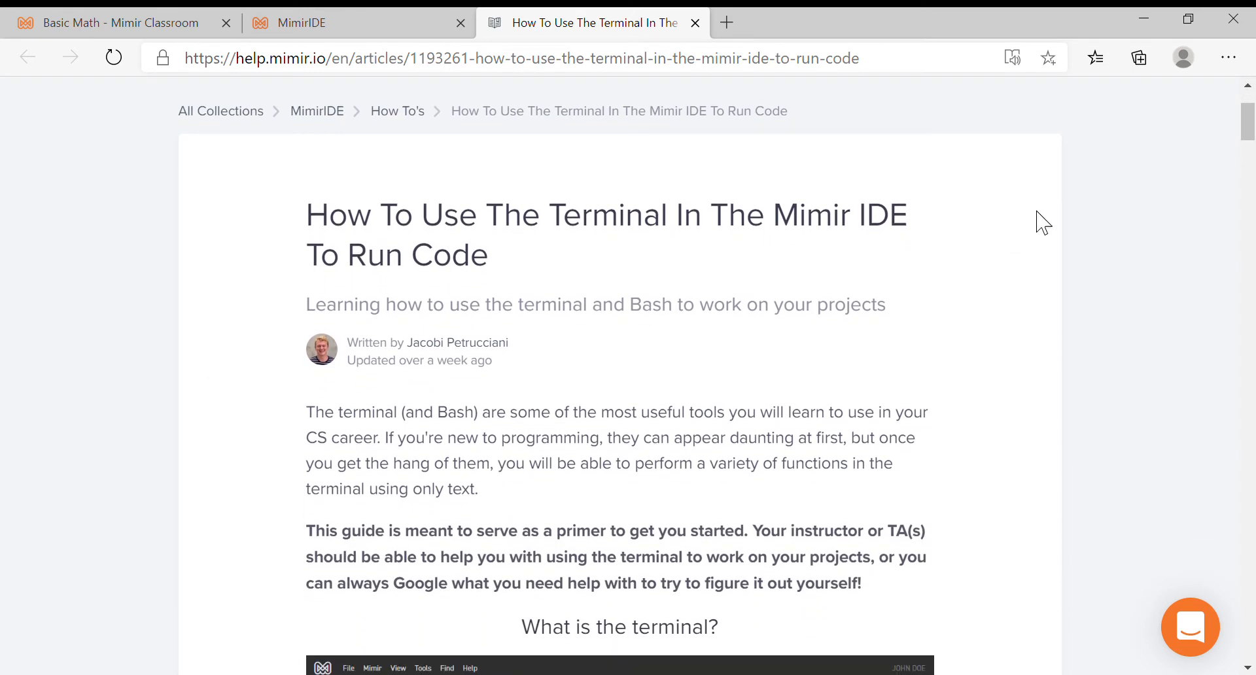
scroll(down, 3)
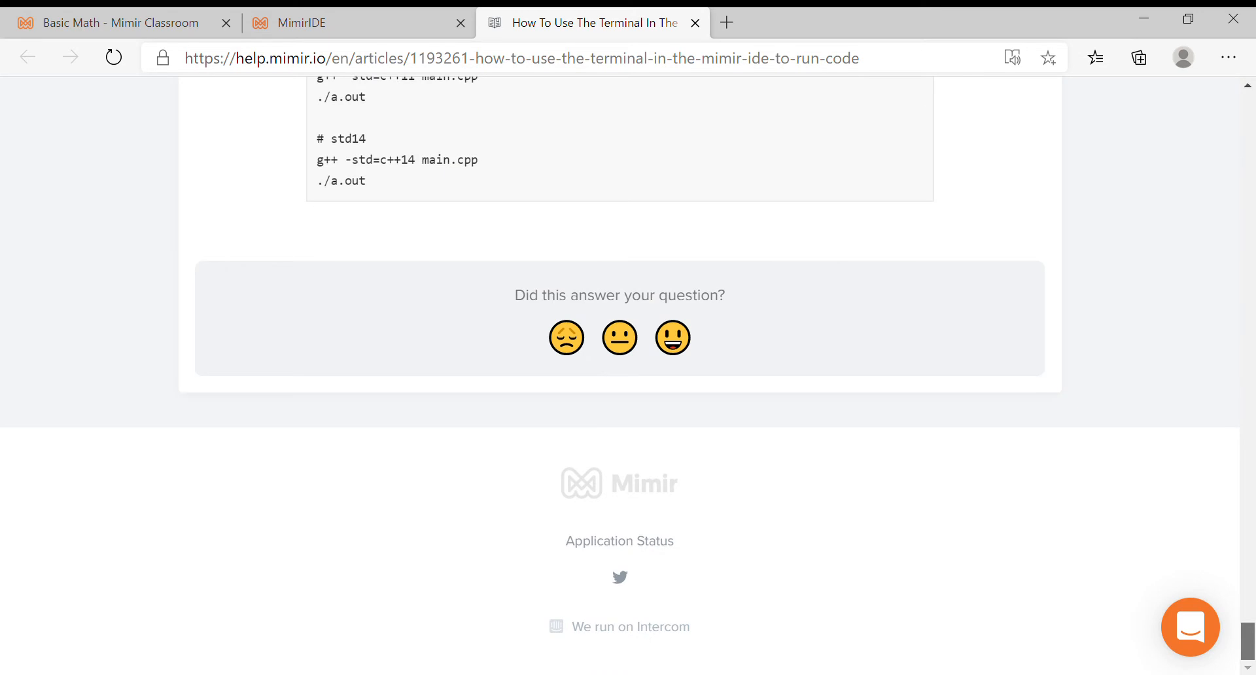
scroll(up, 3)
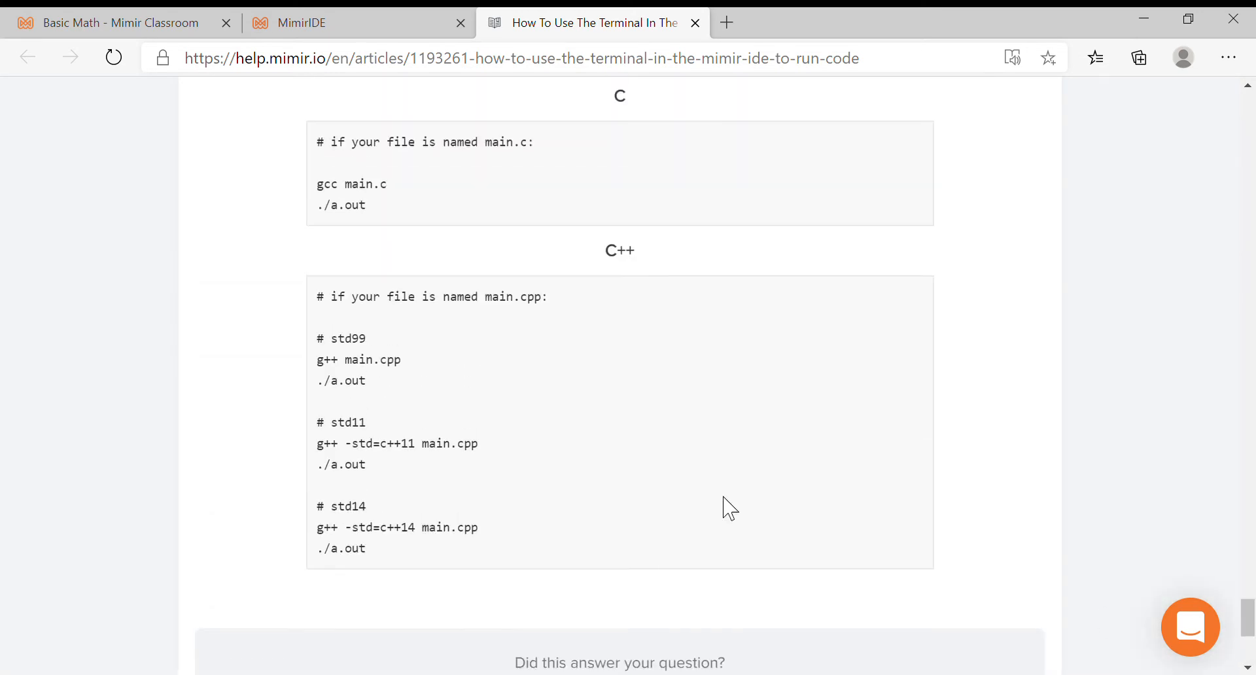
mouse_move(249, 510)
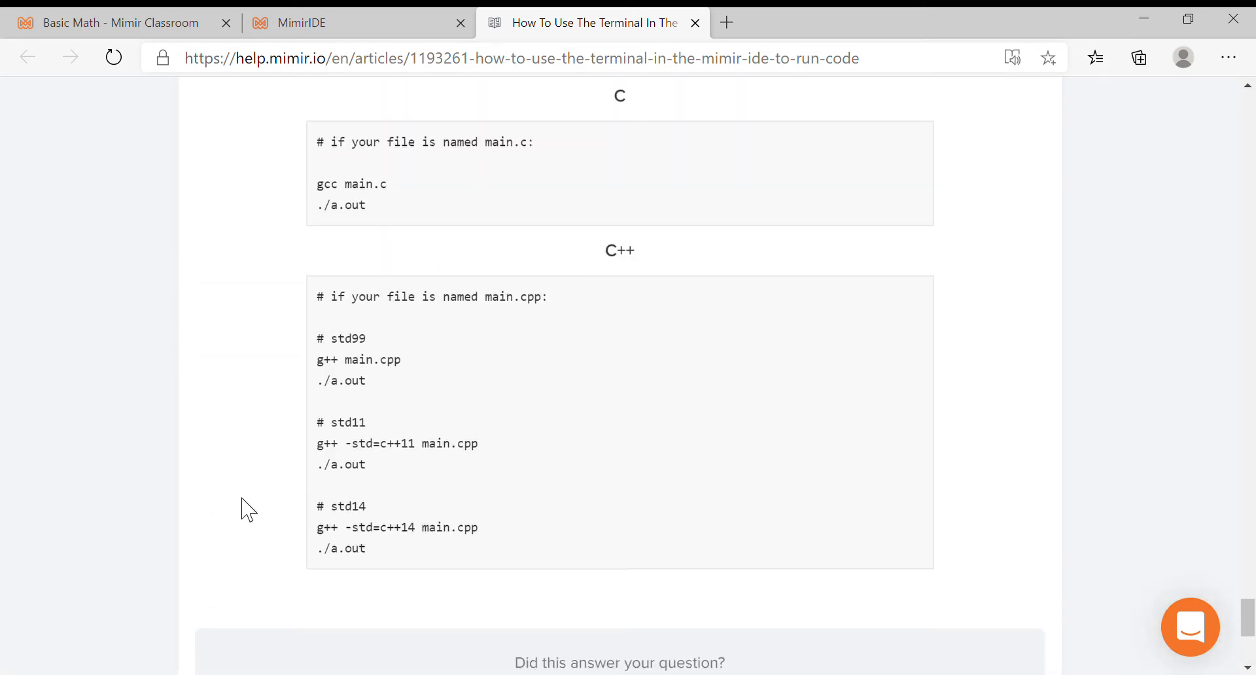
mouse_move(318, 538)
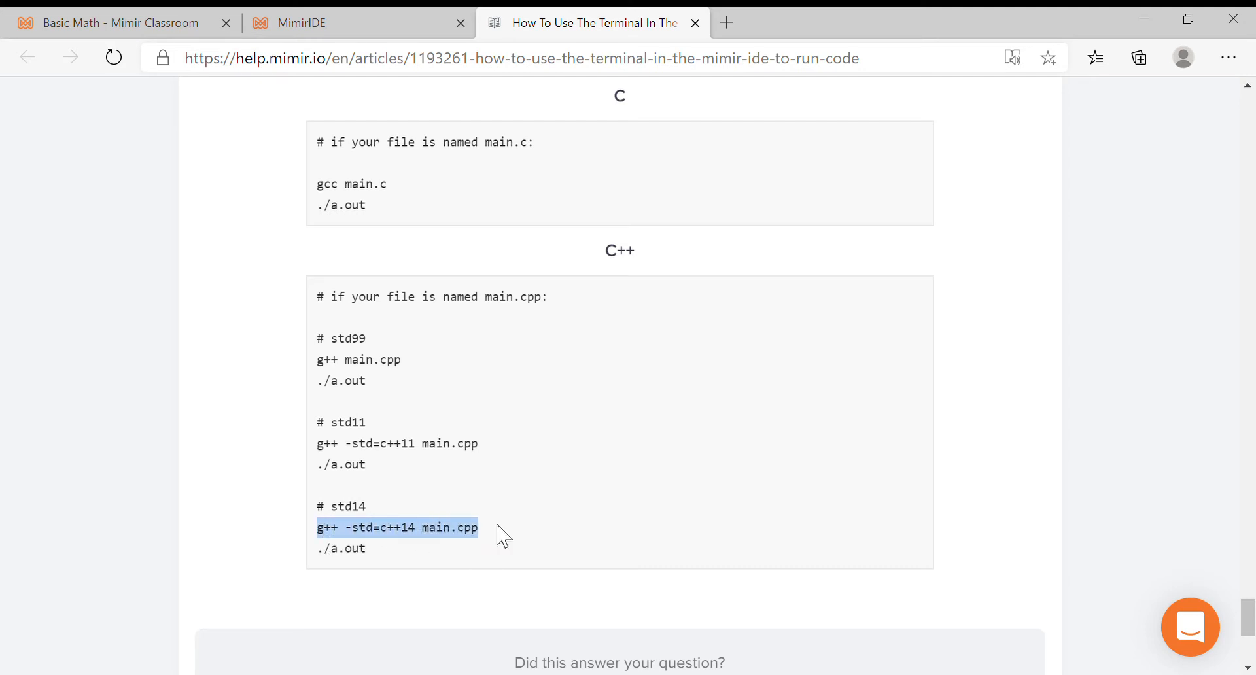
mouse_move(489, 336)
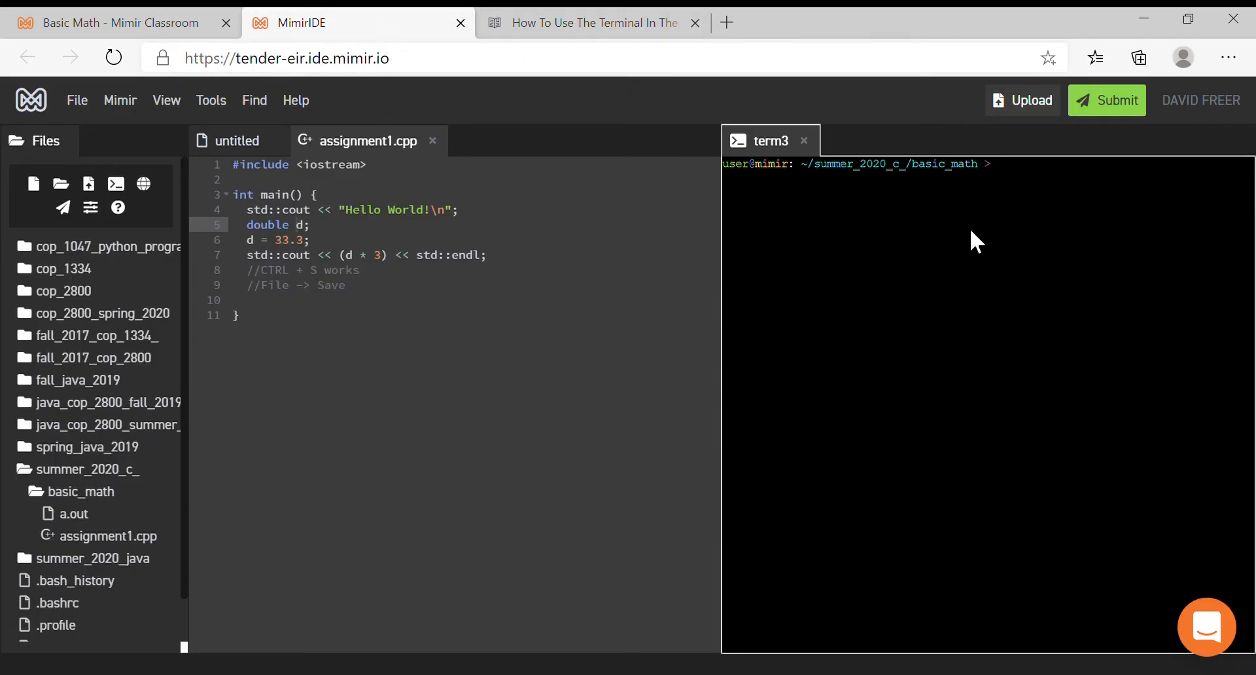
- Compile with g++ -std=c++14 main.cpp, then retry naming assignment1.cpp after it fails
text(g++ -std=c++14 main.cpp)
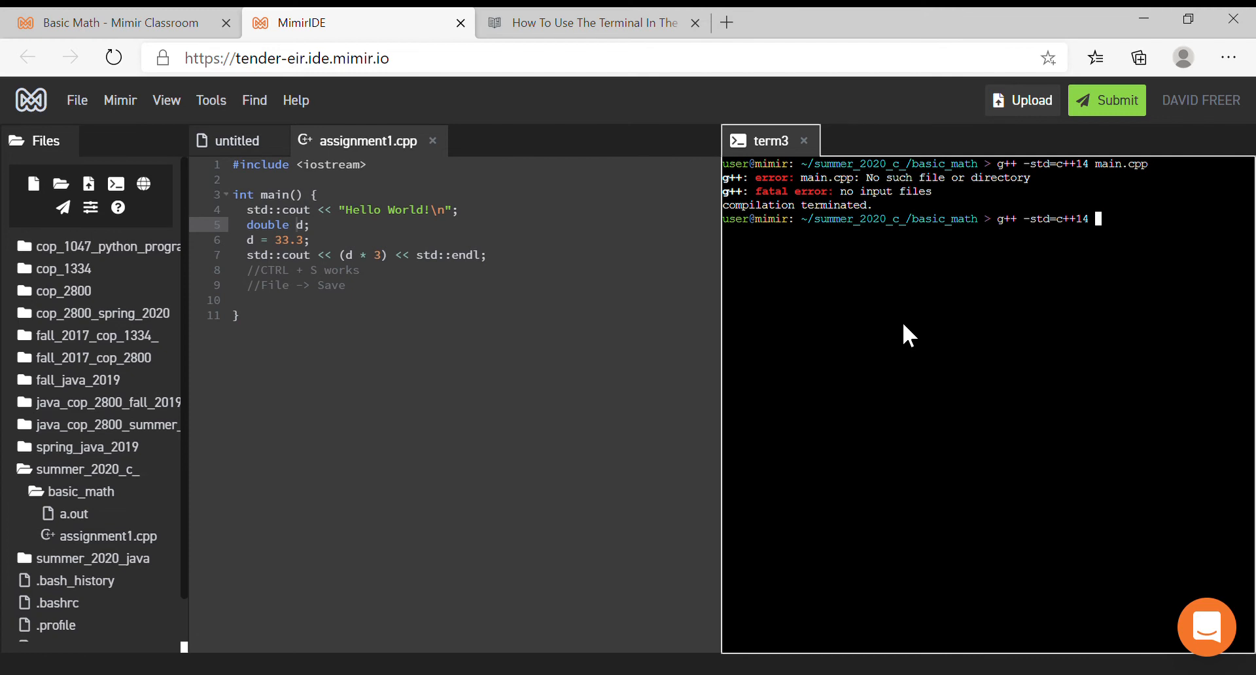
text(ass)
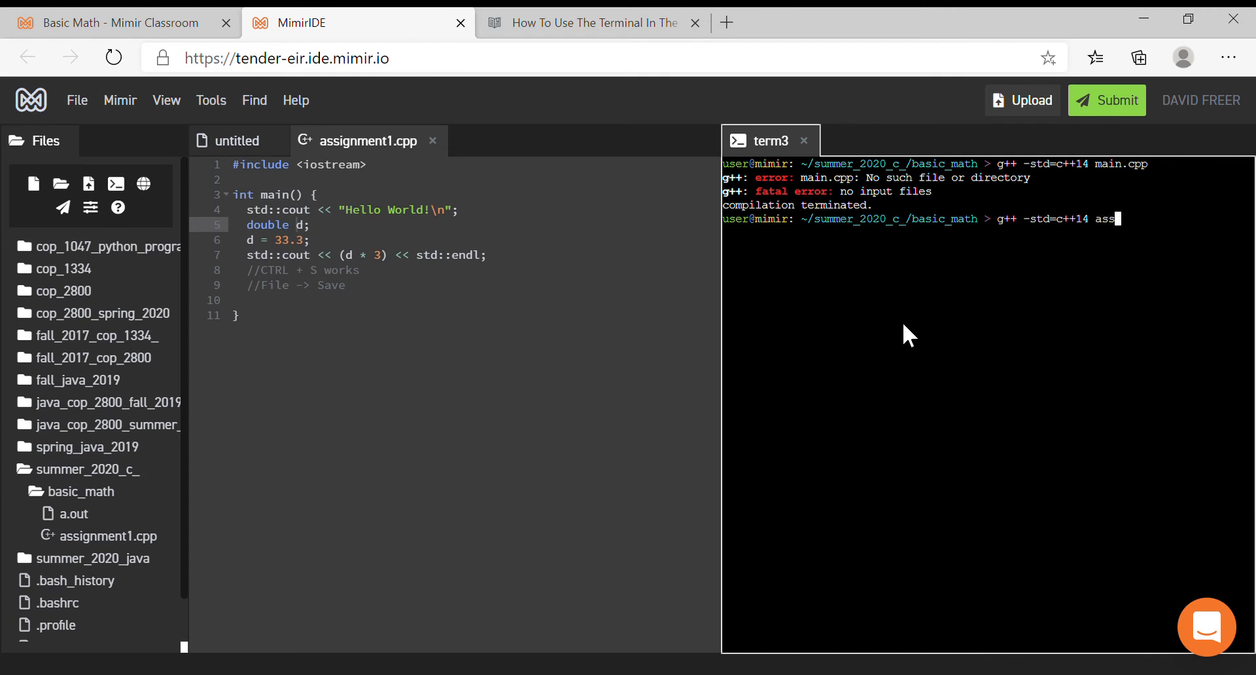
text(ignment1.c)
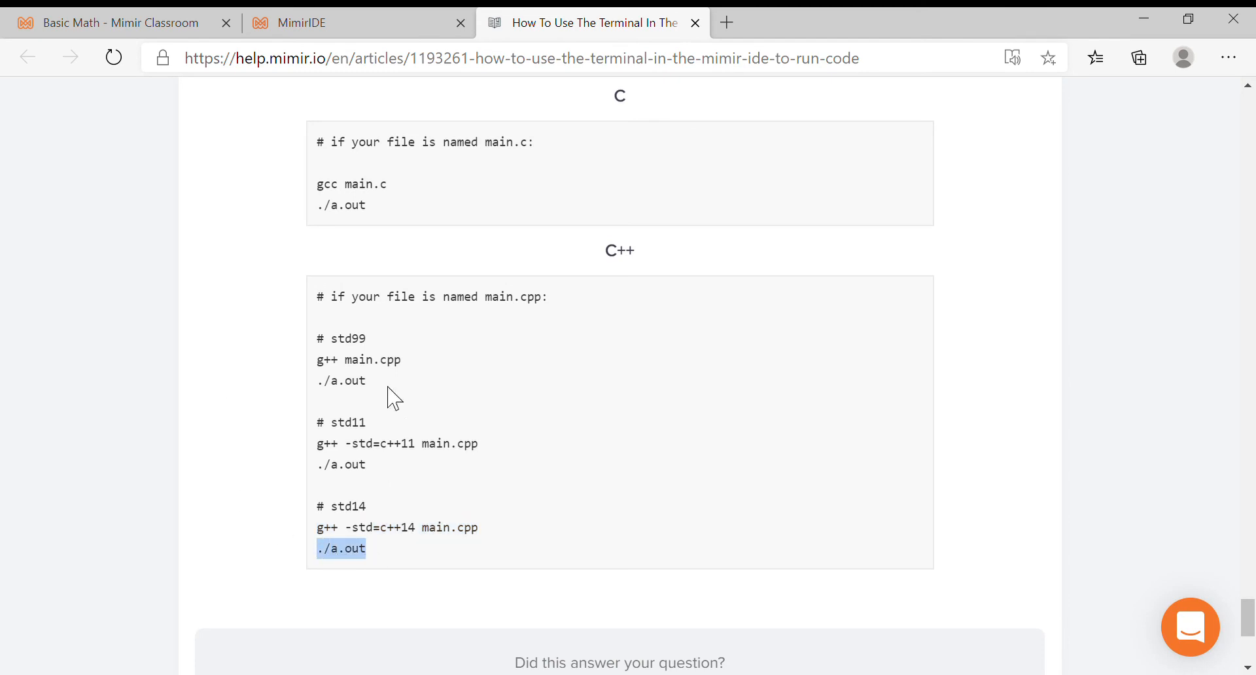
- Run ./a.out in the IDE terminal to print Hello World! and 99.9
click(357, 22)
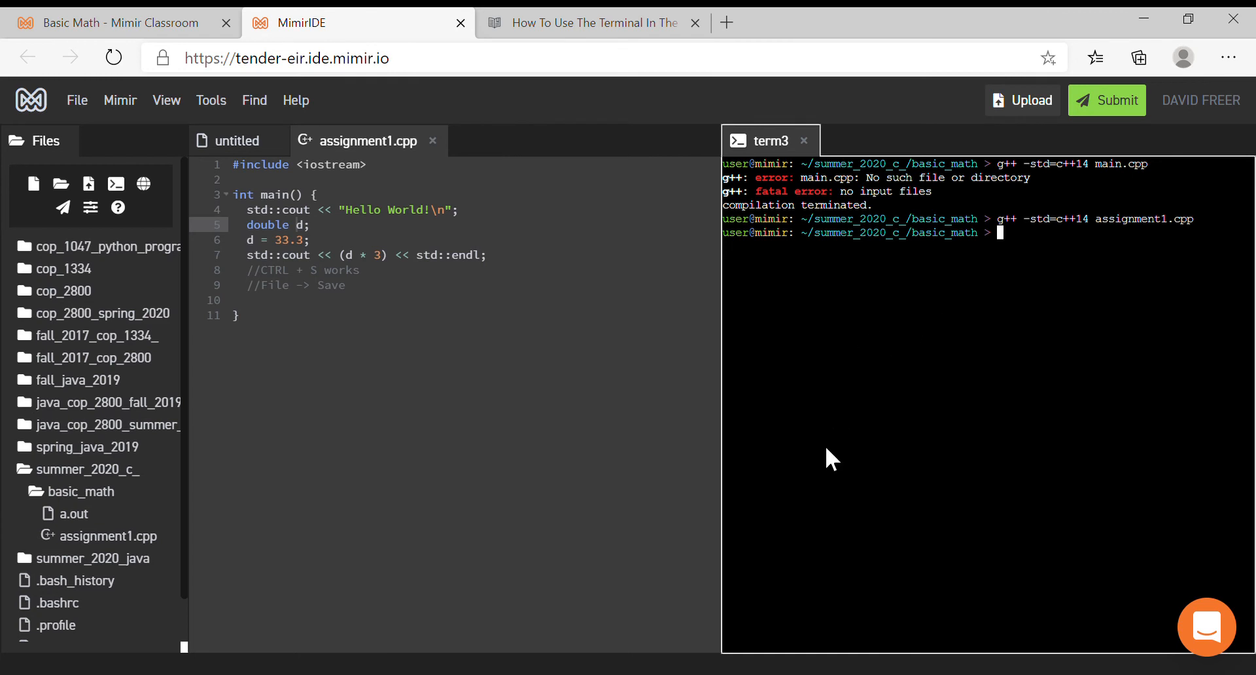
text(./a.out)
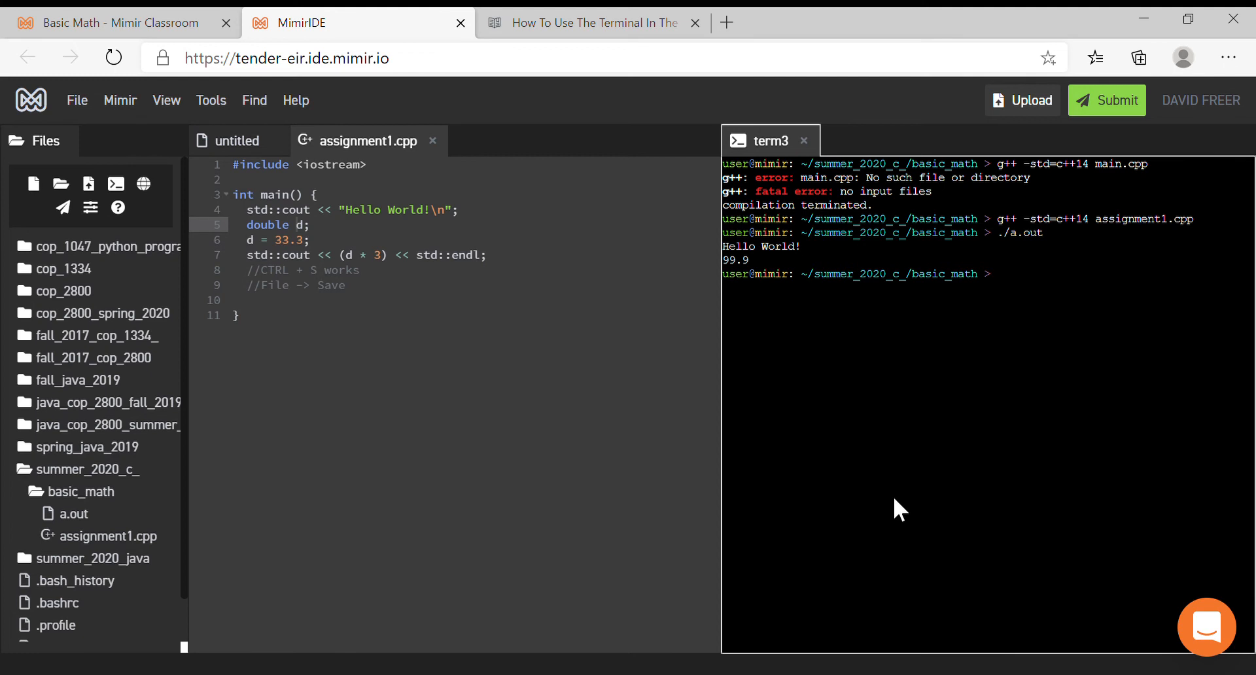
mouse_move(793, 511)
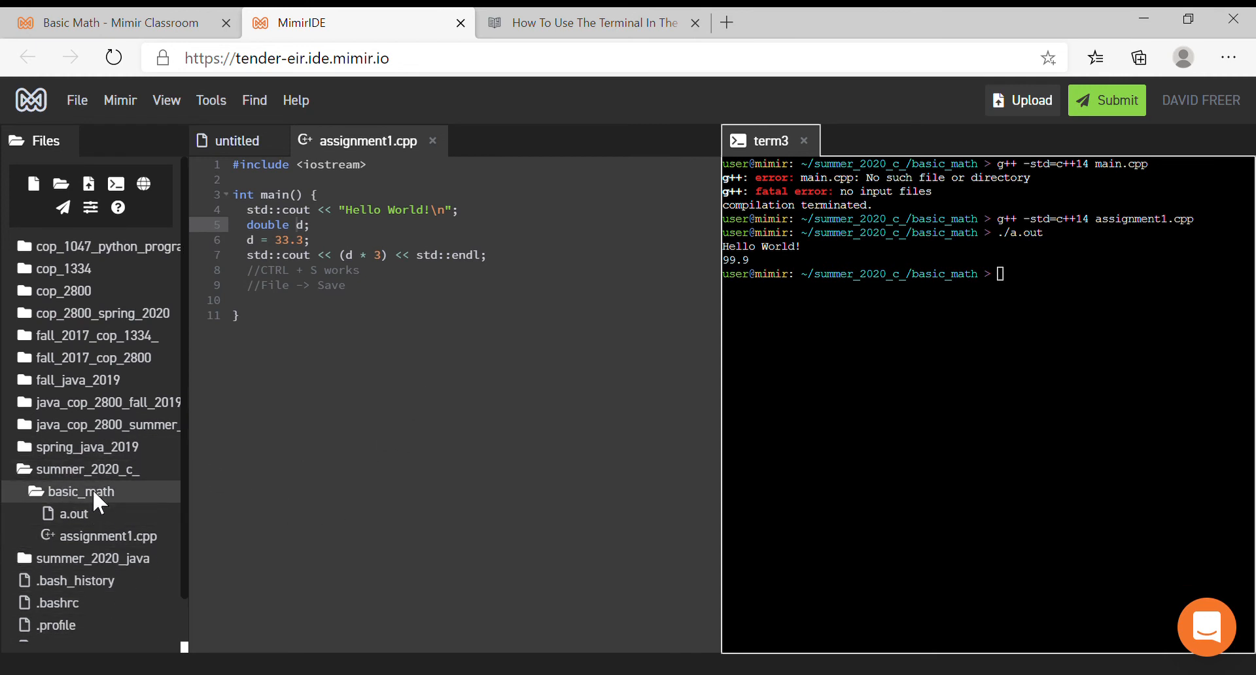
- Submit the basic_math folder and open the new submission page
right_click(79, 491)
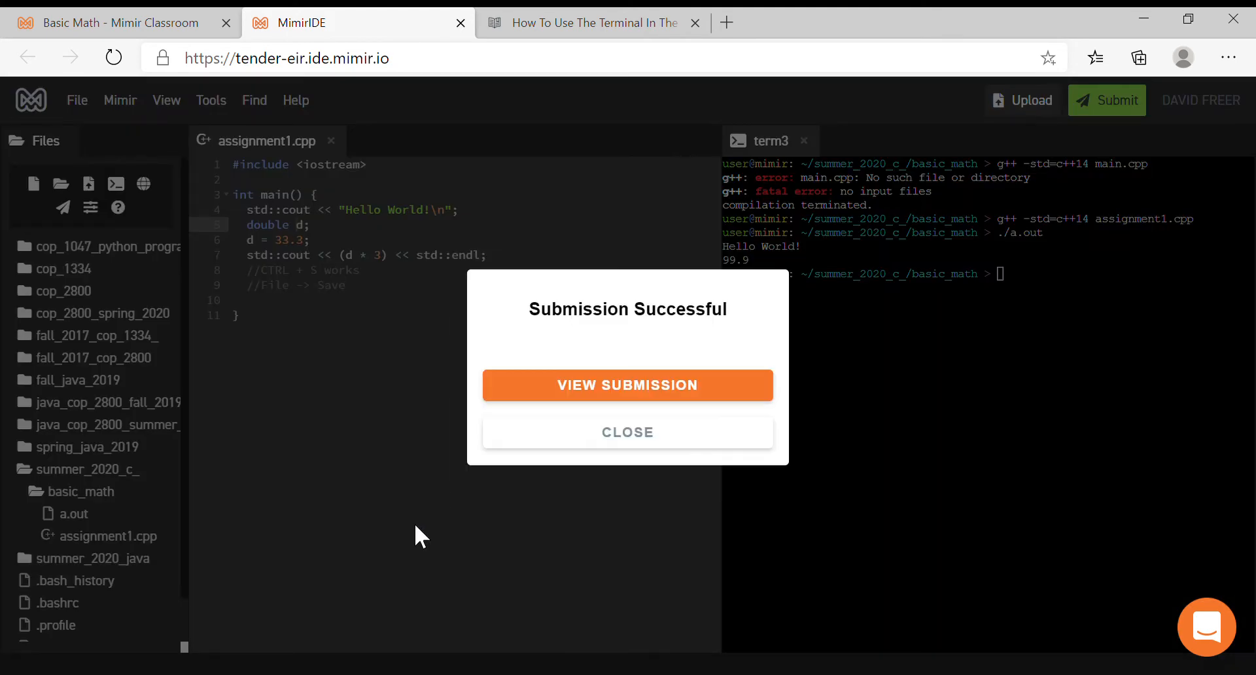
click(627, 385)
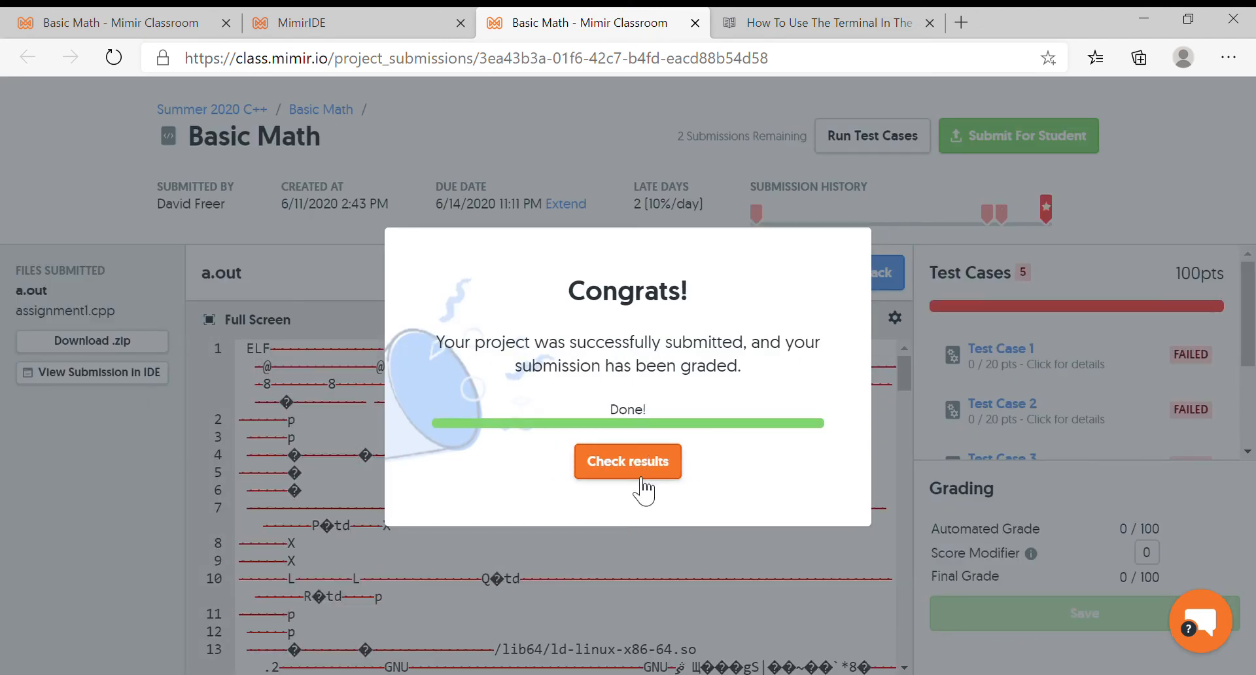
- Open Test Case 1 details and highlight the Hello World! and 99.9 output against expected 15 and 8
click(627, 461)
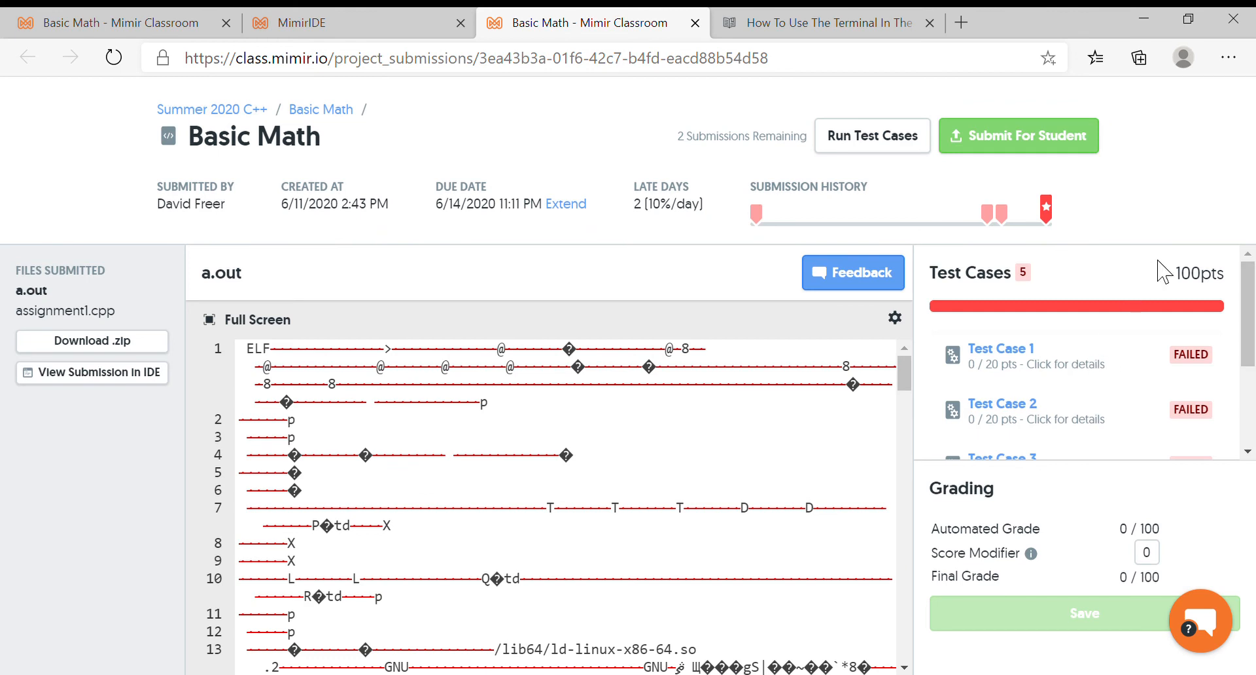
mouse_move(1002, 353)
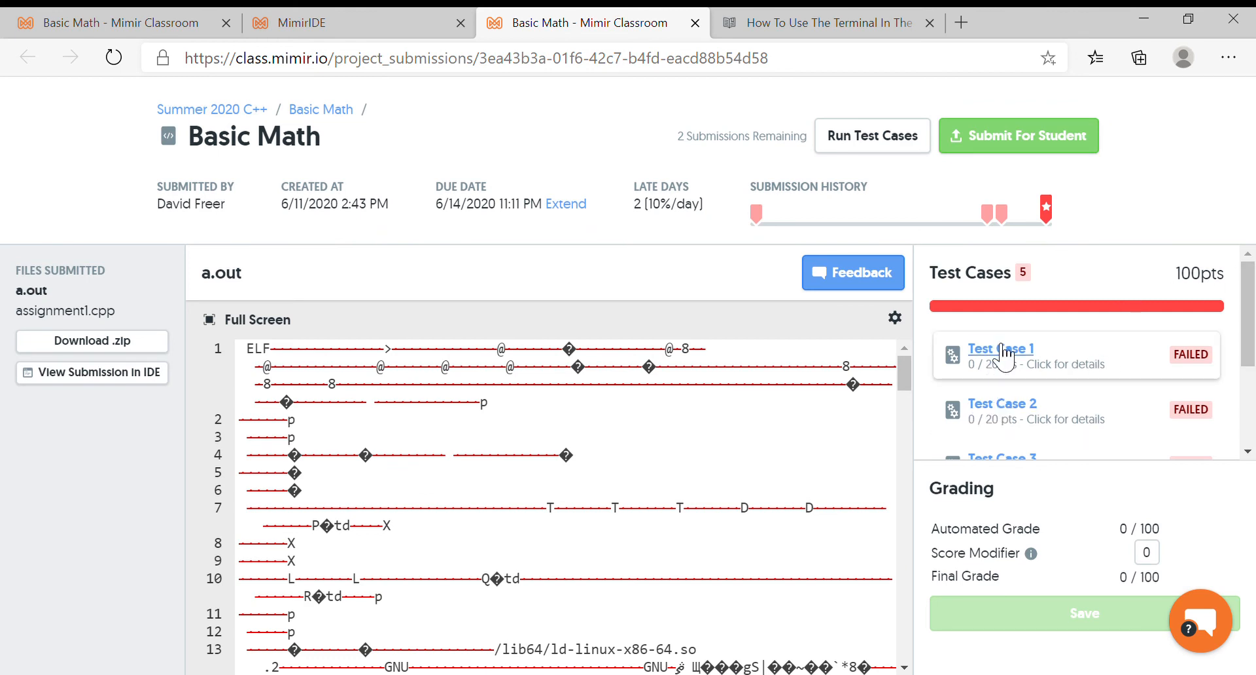
click(999, 349)
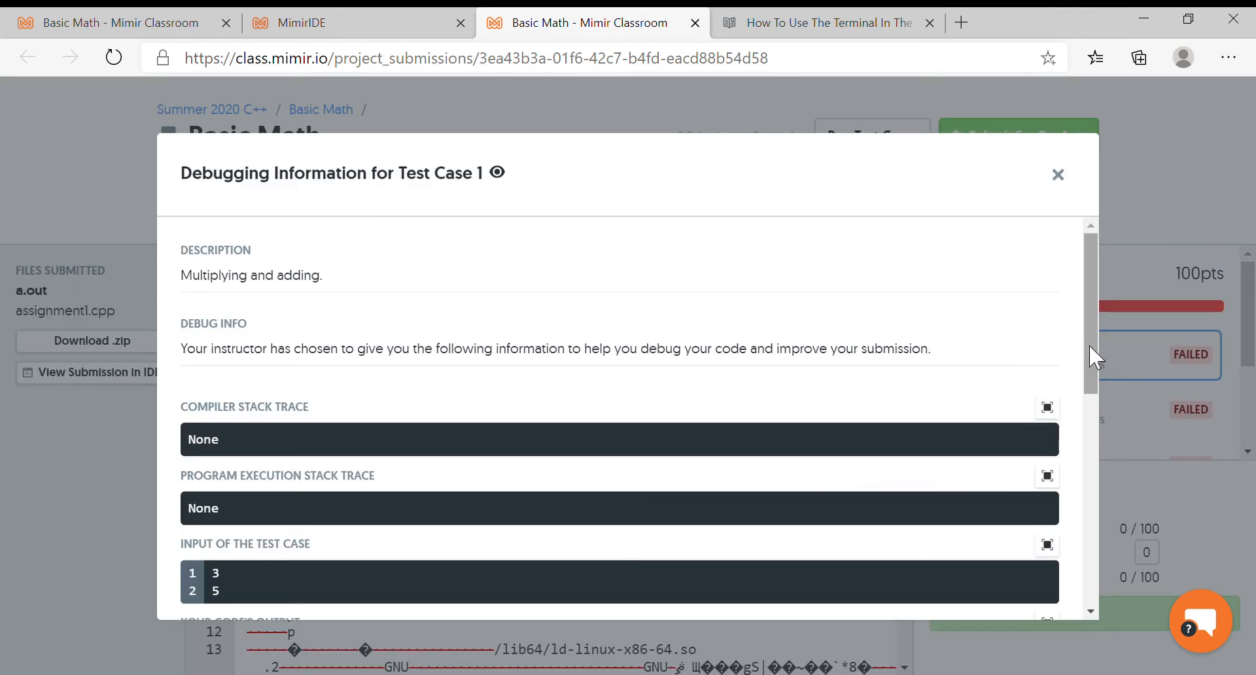
scroll(down, 3)
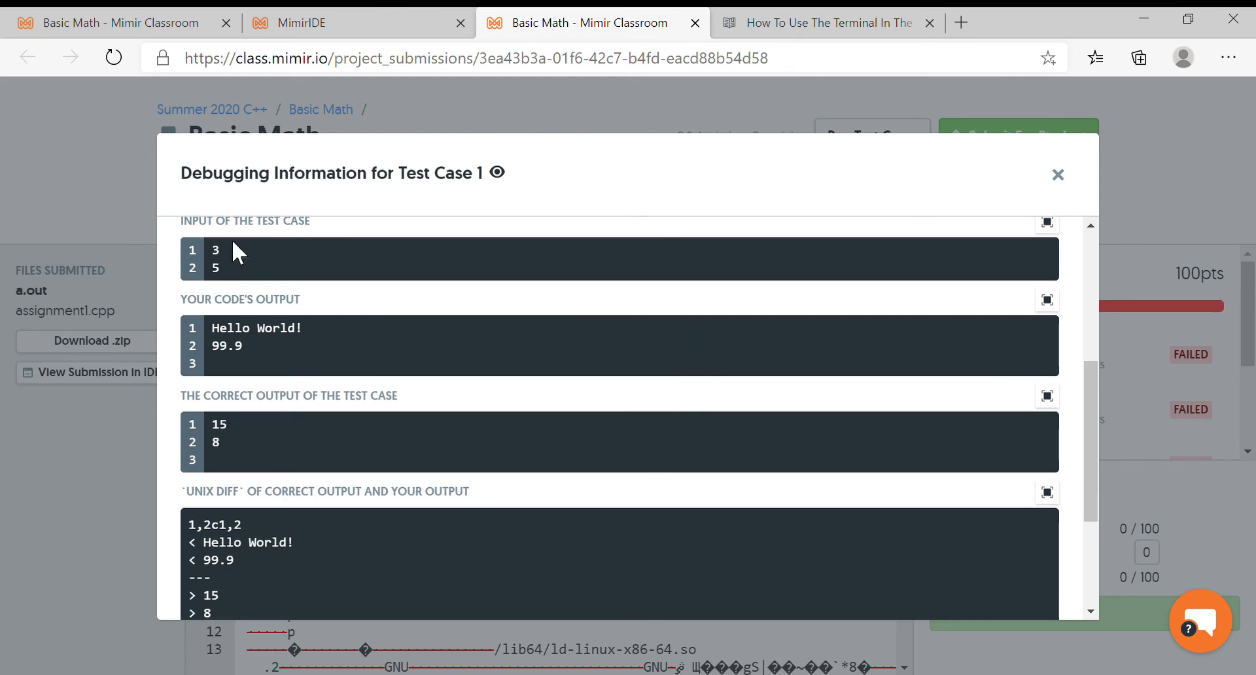
mouse_move(232, 447)
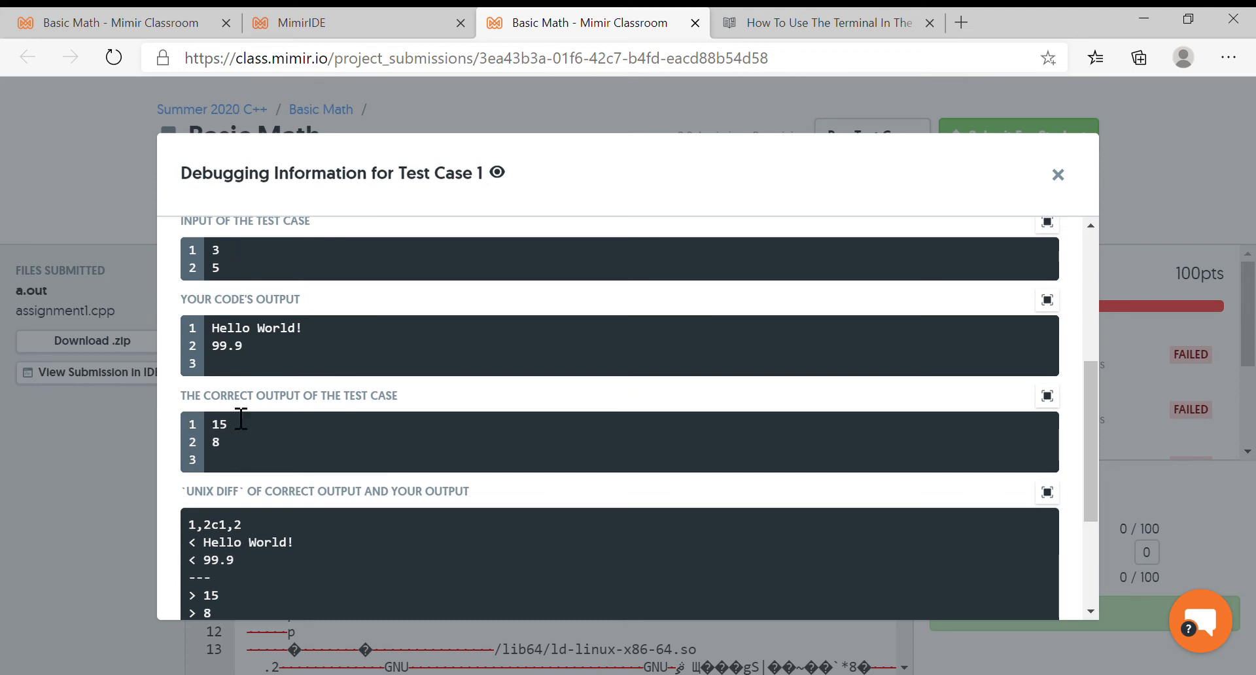
drag(214, 328, 249, 346)
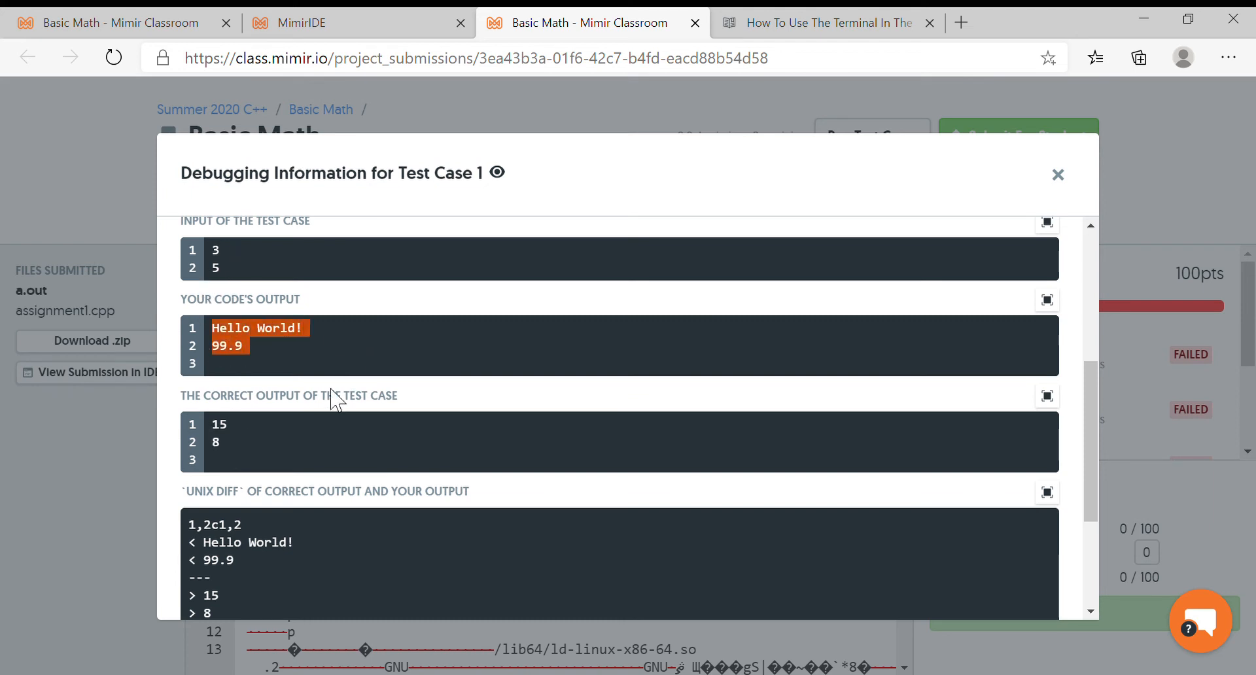
mouse_move(1026, 186)
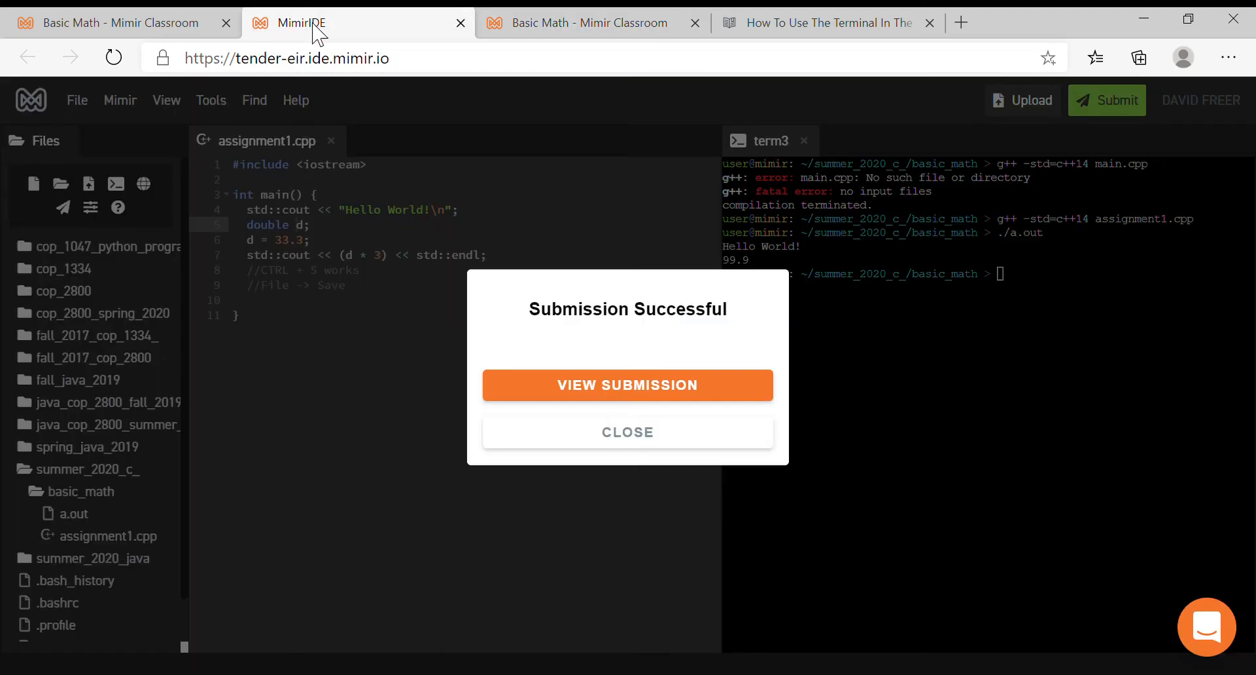
- Dismiss the submission dialog, remove line 7's semicolon, and save assignment1.cpp via File > Save
click(627, 432)
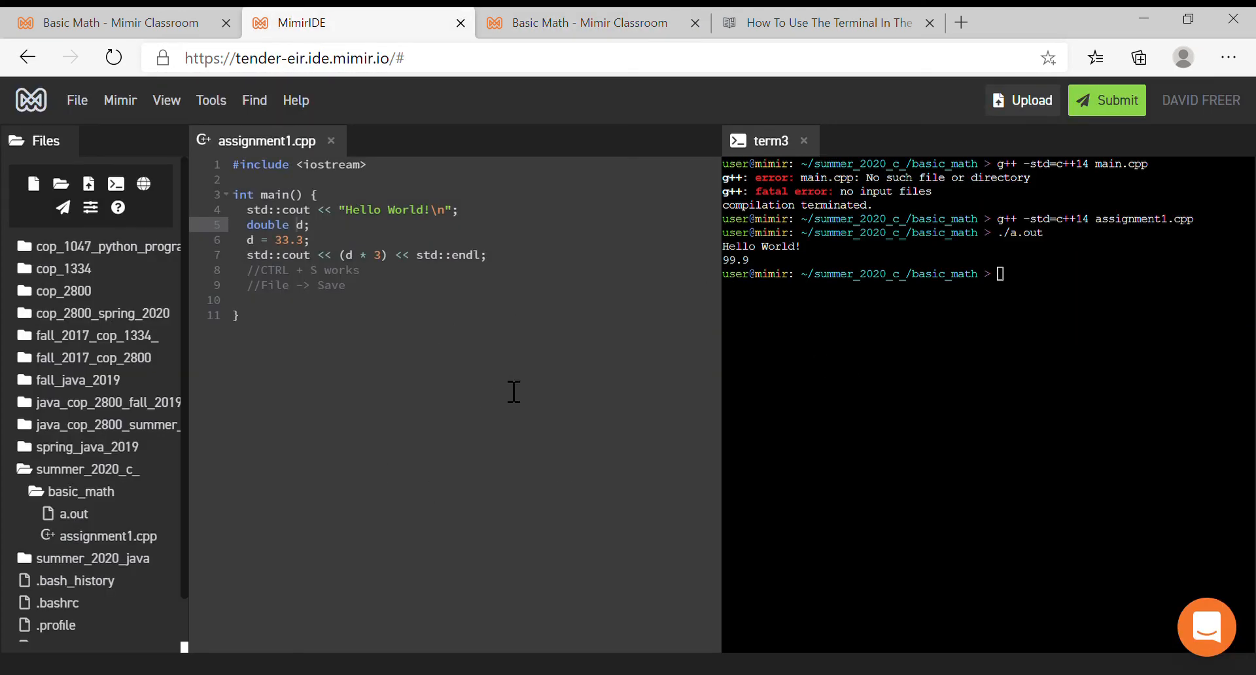
mouse_move(535, 390)
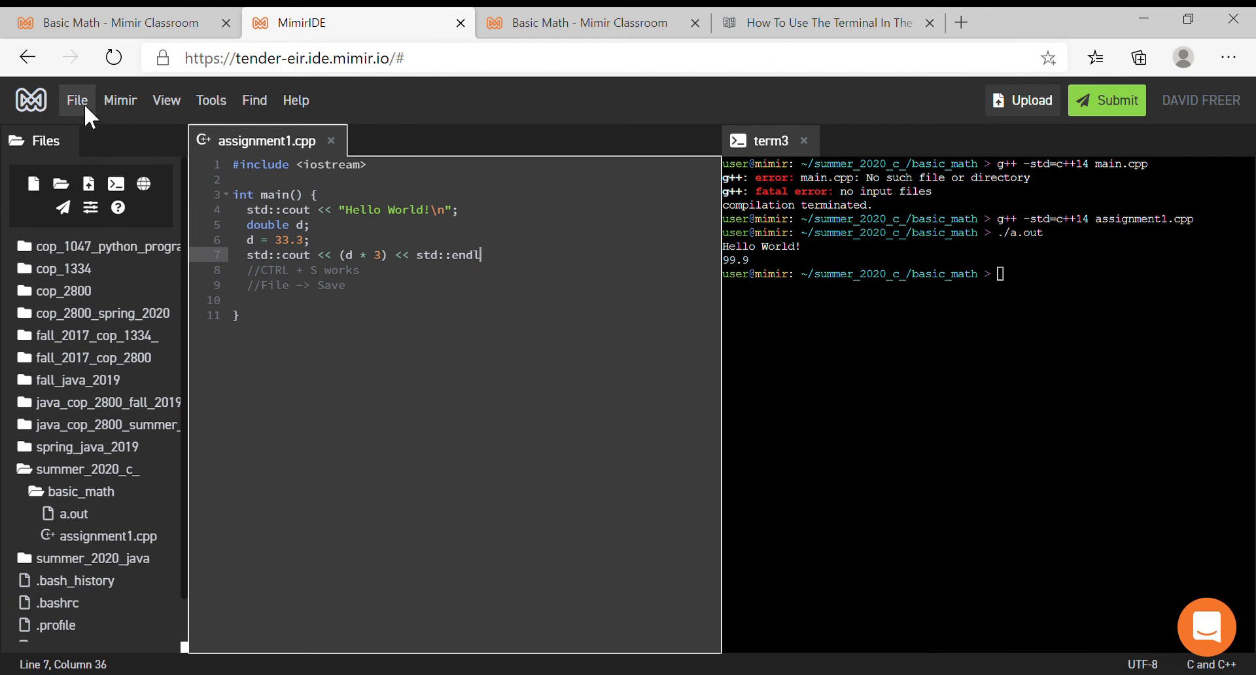
click(77, 100)
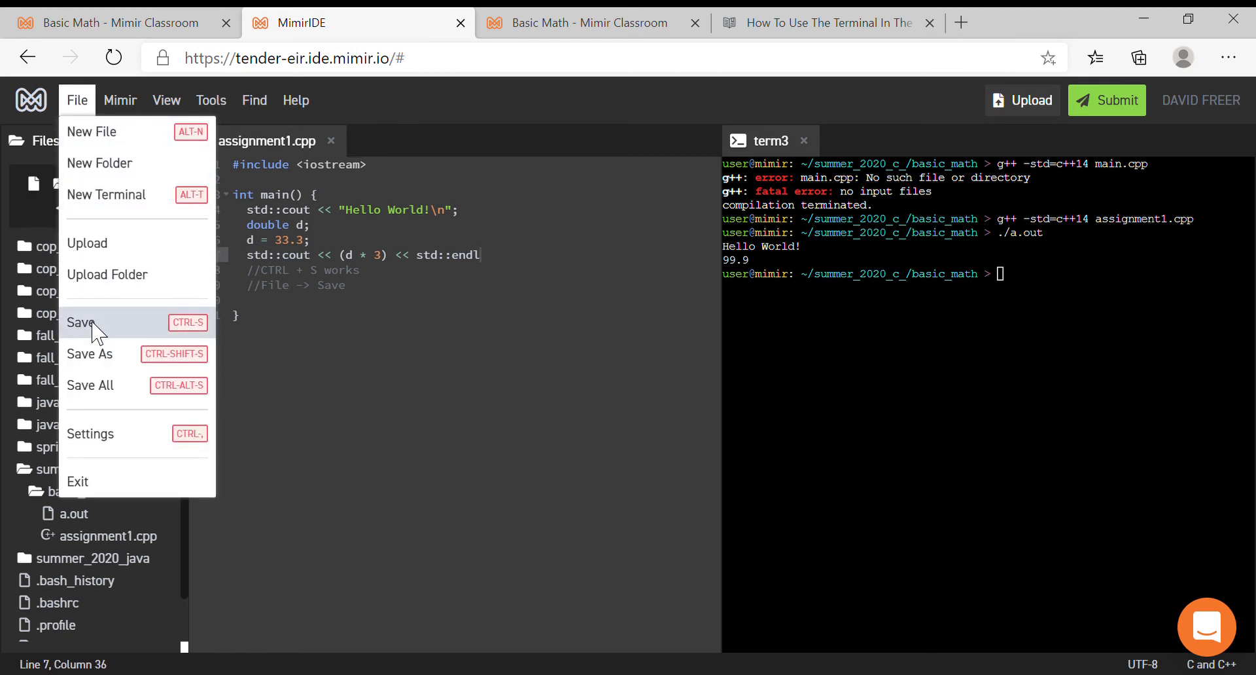
click(79, 323)
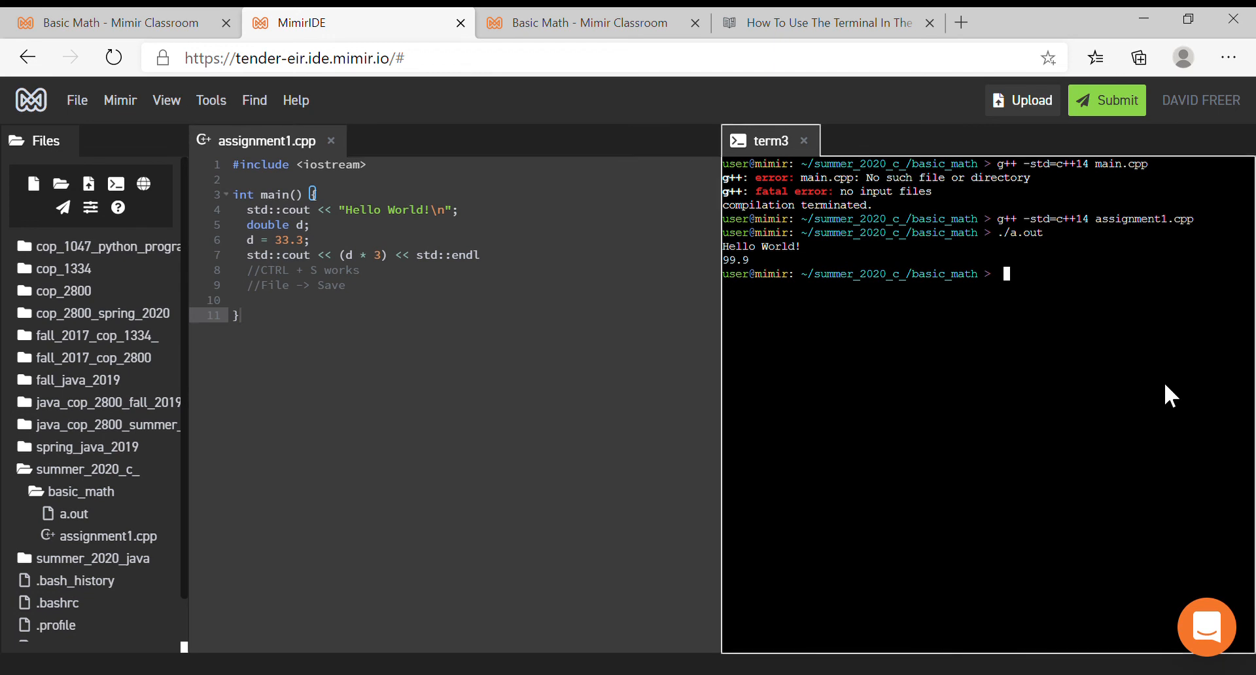
- Compile assignment1.cpp with g++ and add the missing semicolon at the end of line 7
text(g++)
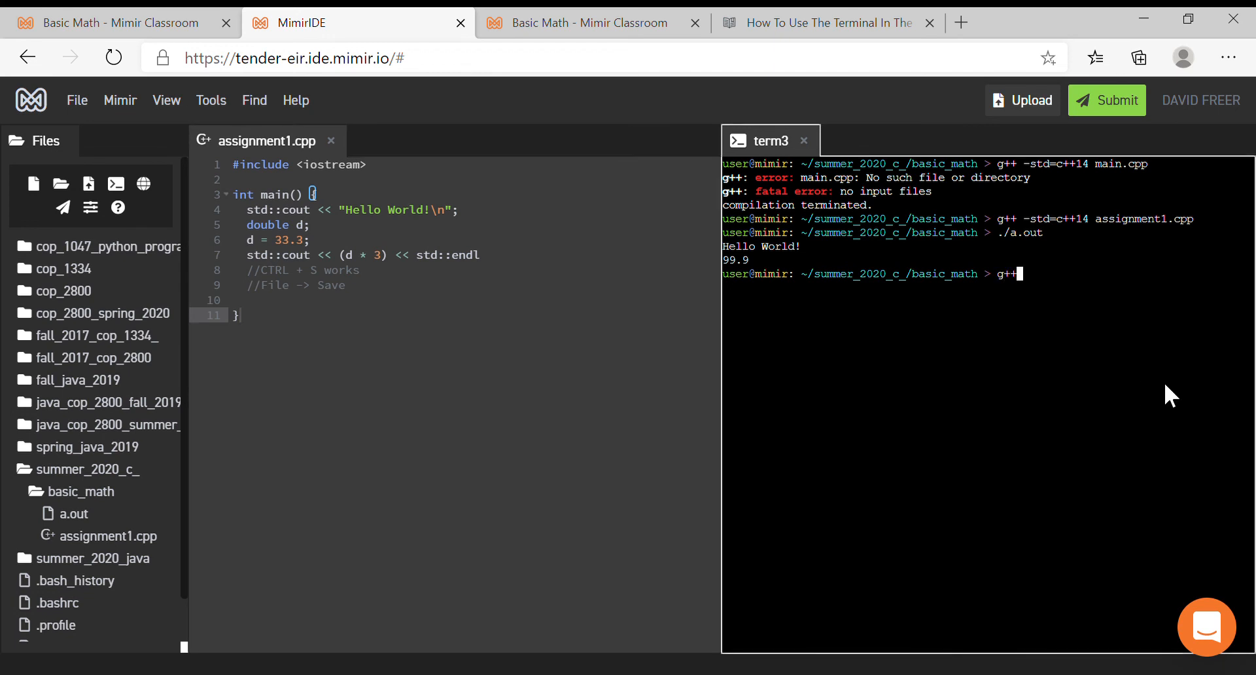
text(assignment1.cpp)
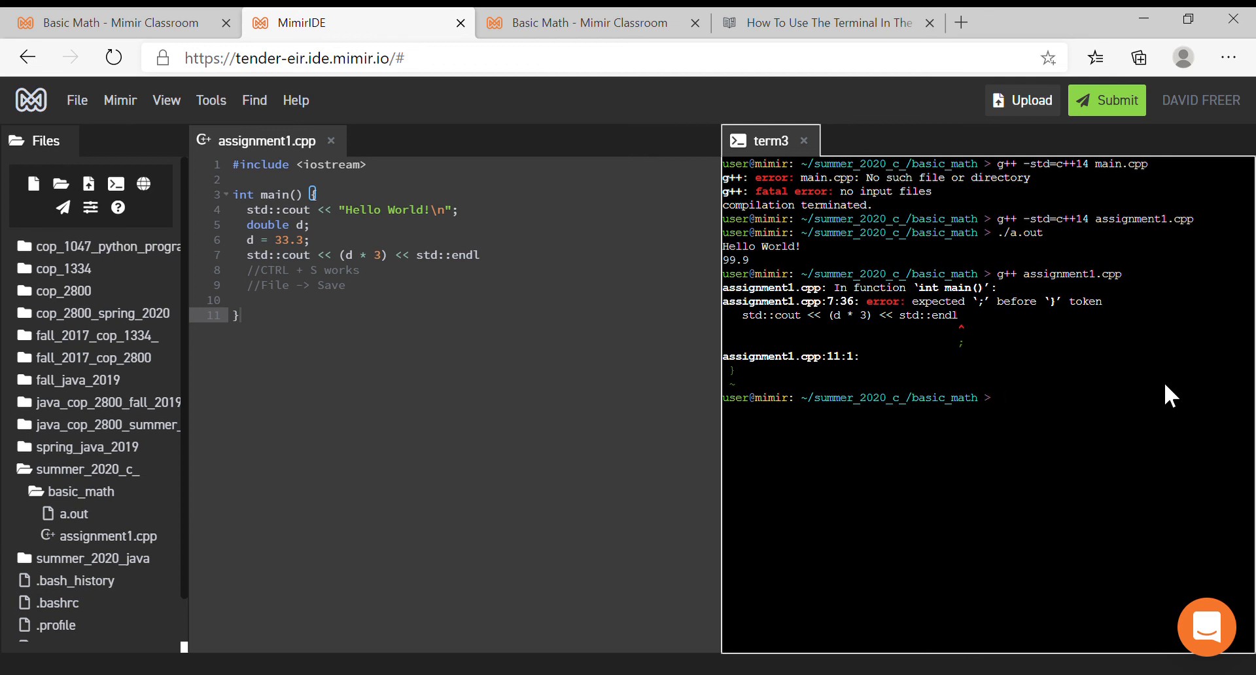
click(481, 254)
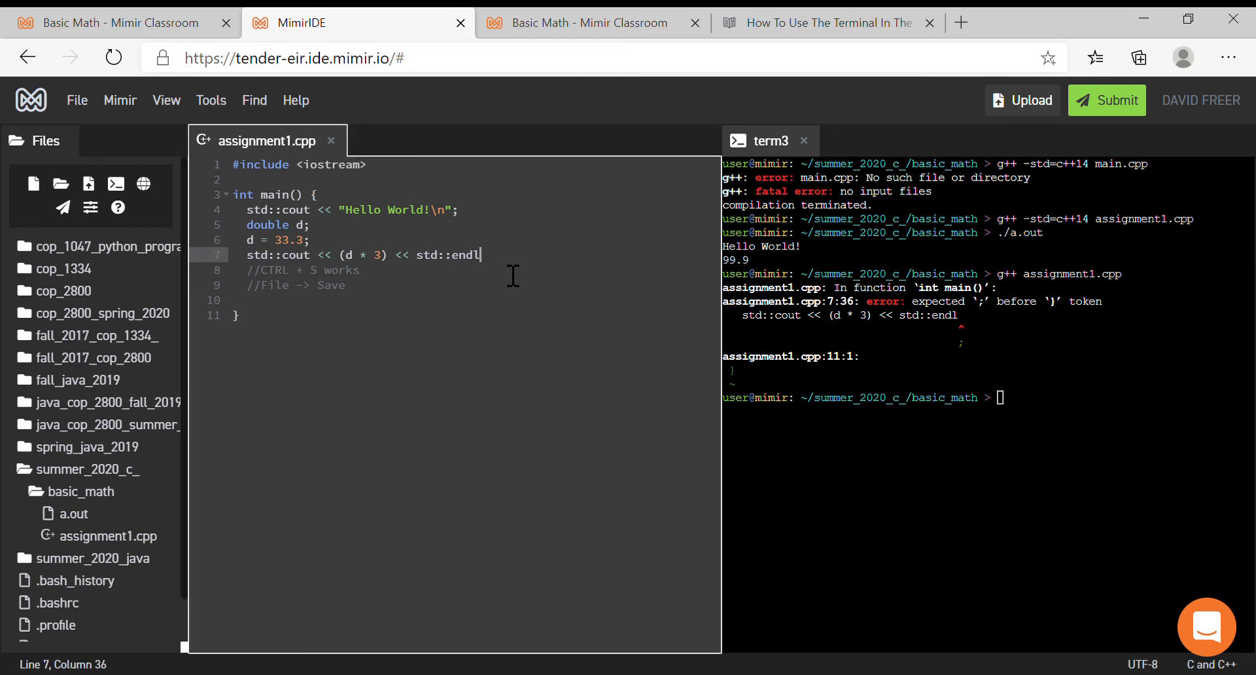
text(;)
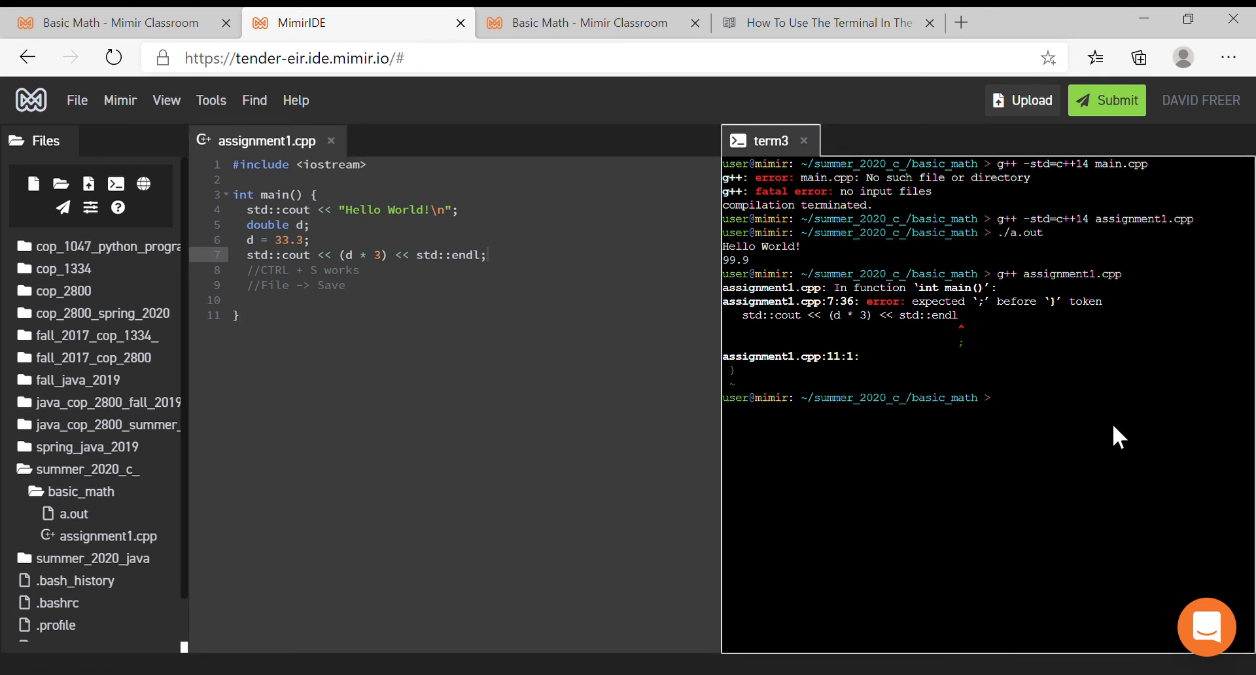
- Recompile assignment1.cpp and run ./a.out, printing Hello World! and 99.9
text(g++)
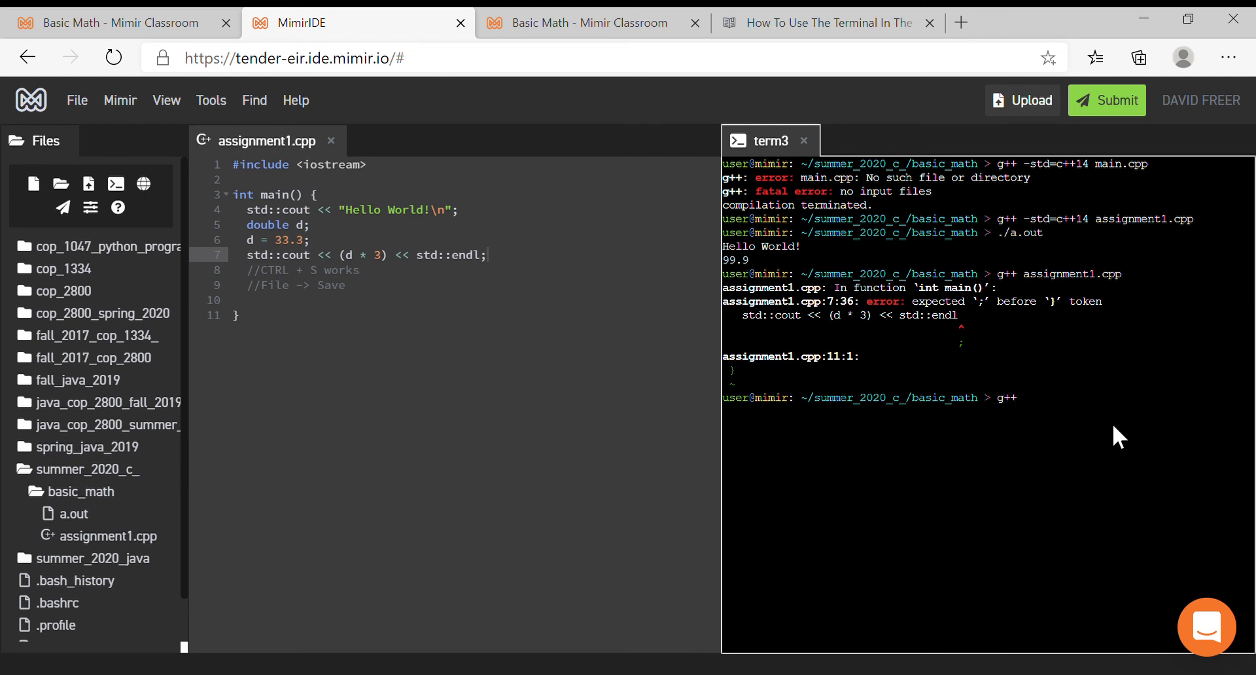
text(assignment)
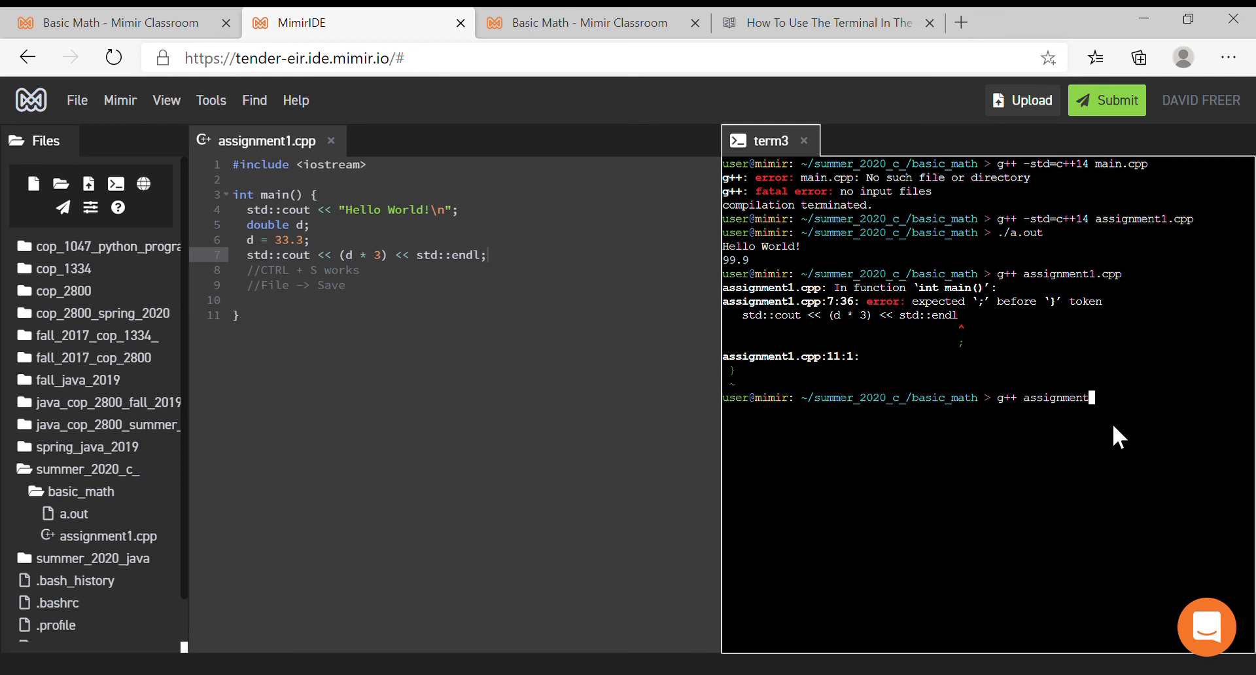
text(.cpp)
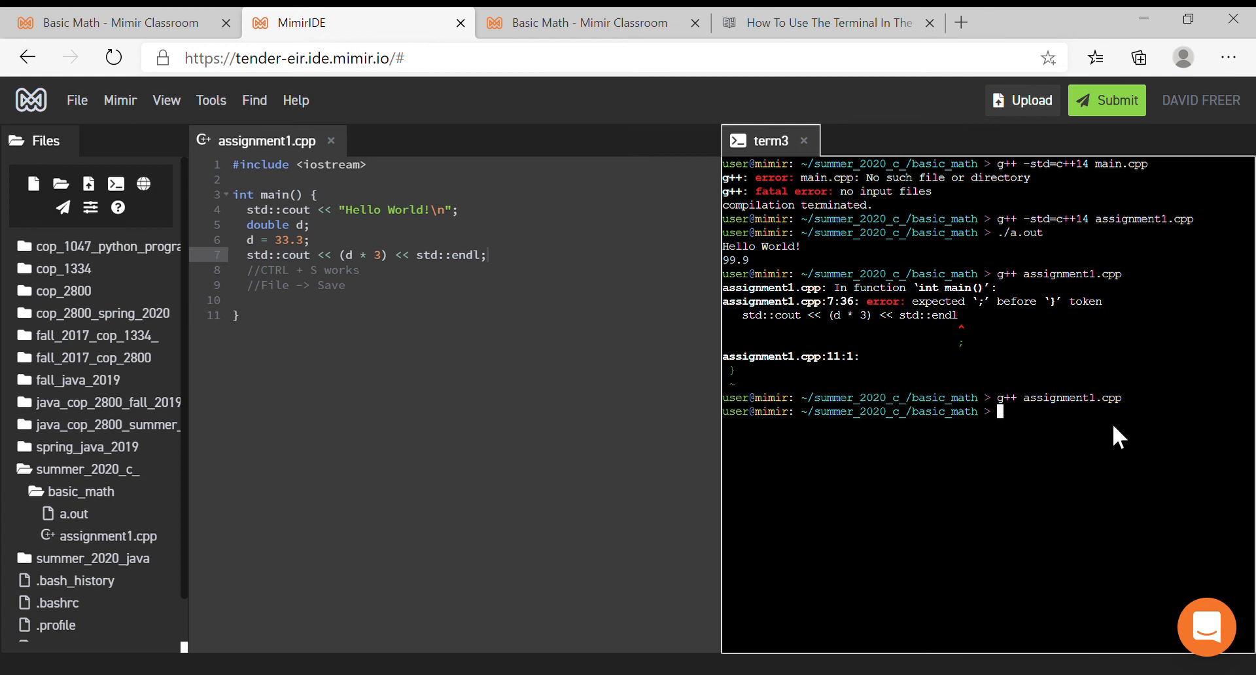
text(./aou)
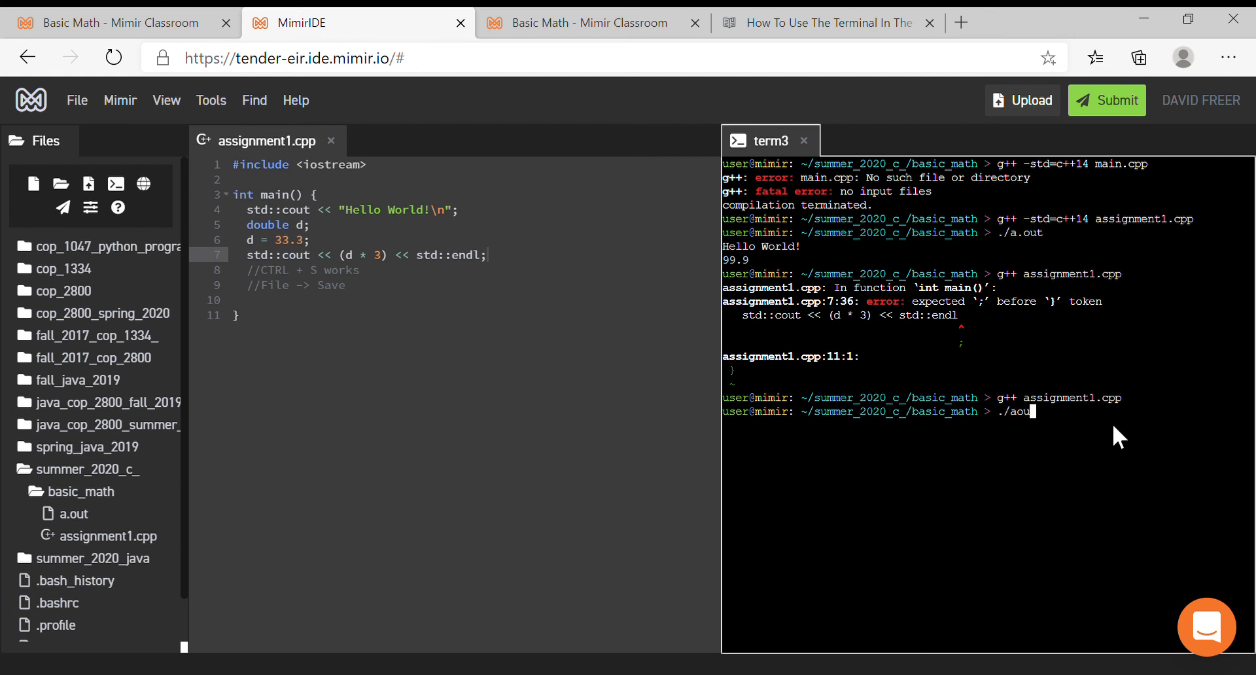
key(Enter)
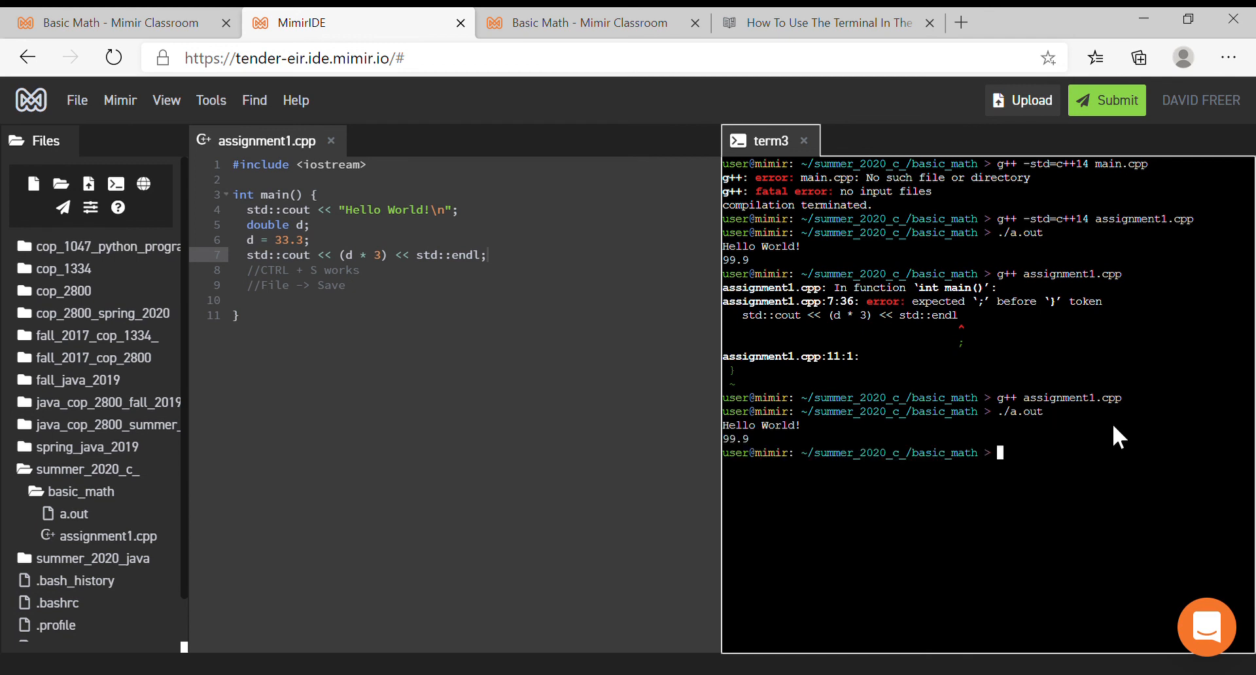